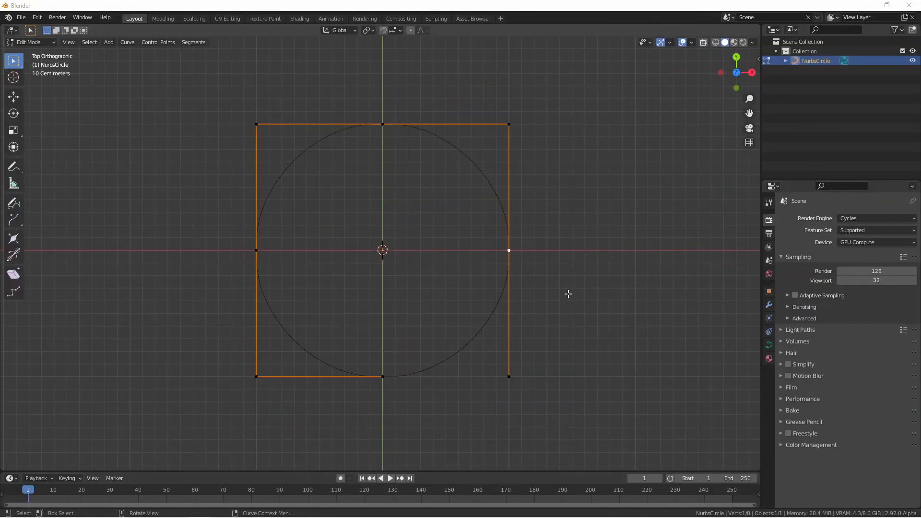
Scale the NURBS circle's middle left and right control points outward along X.
key(s)
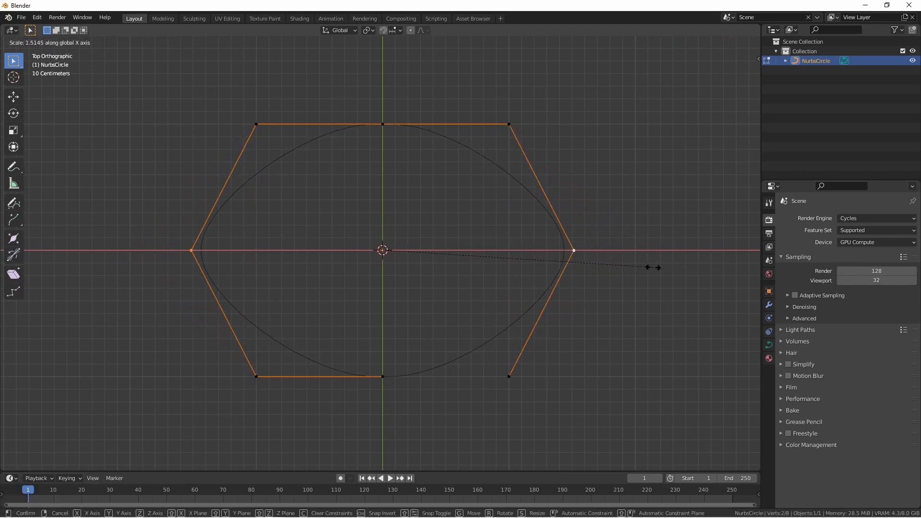
key(Y)
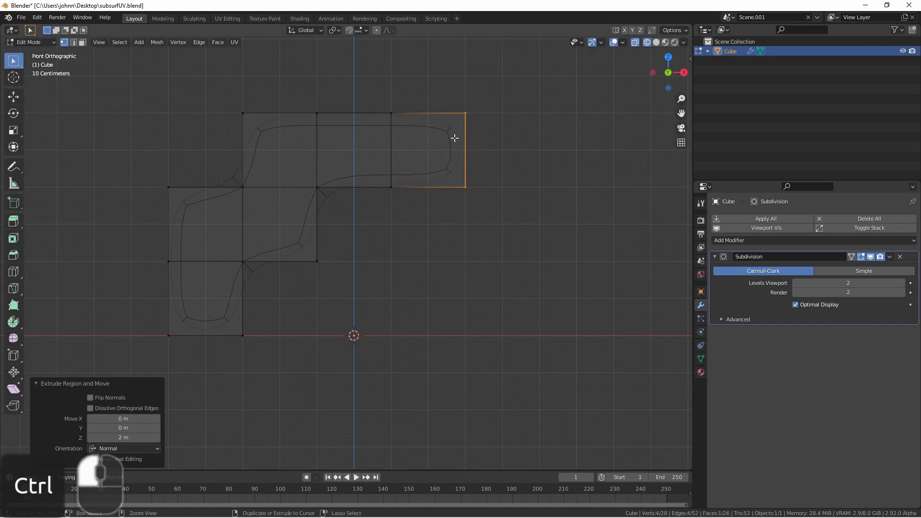
Add a Subdivision Surface modifier to the cube with viewport level 2 and render level 6.
drag(454, 139, 455, 241)
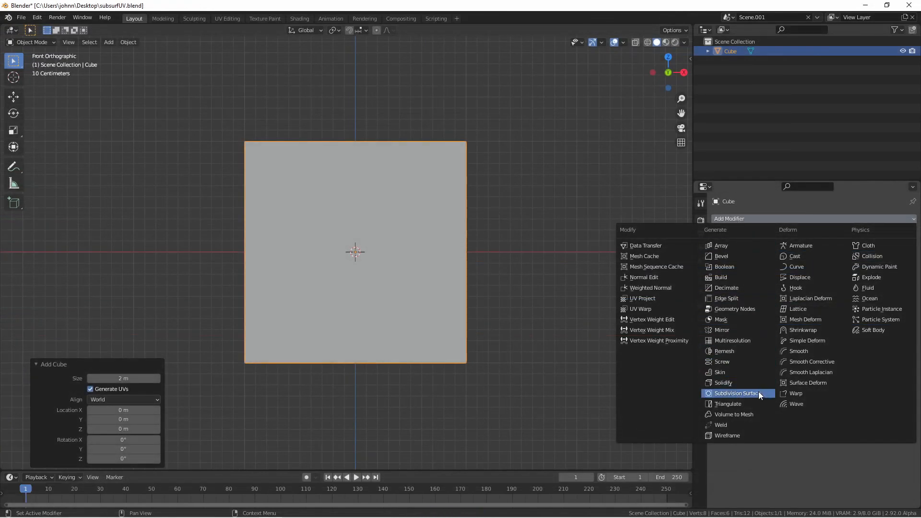
click(735, 393)
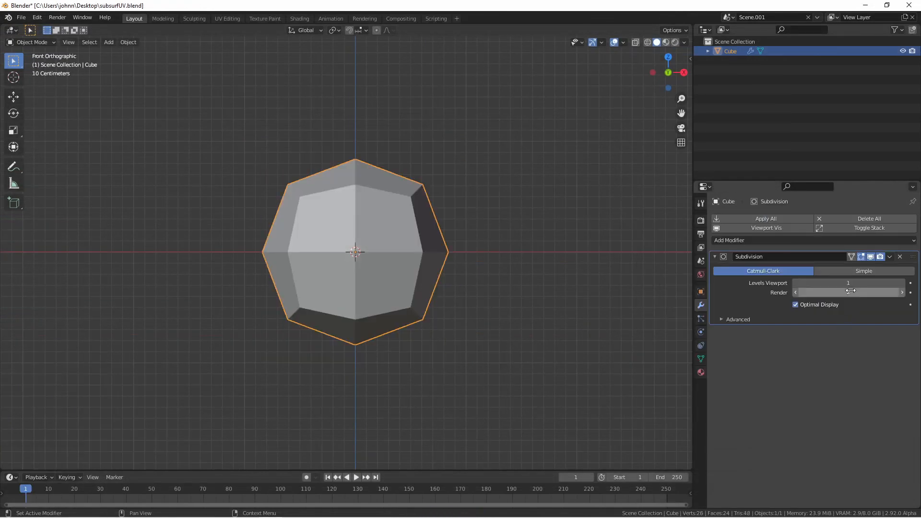
mouse_move(848, 292)
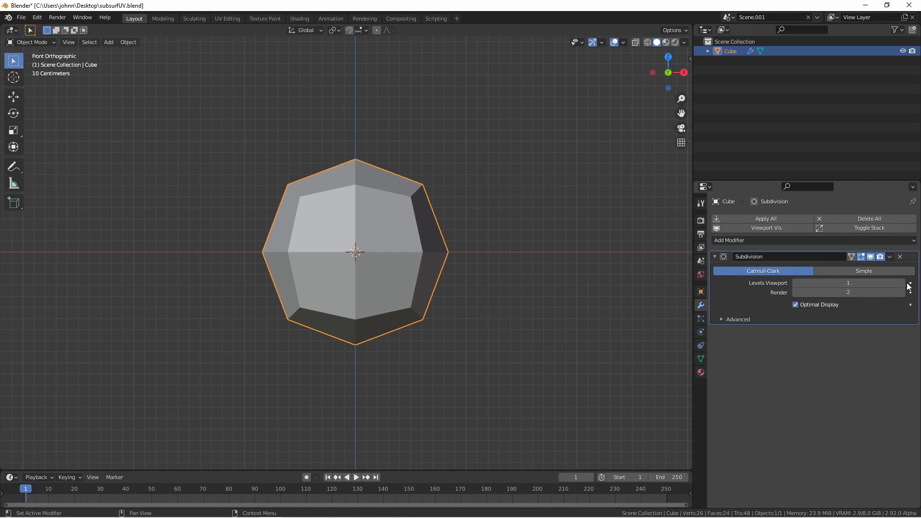
drag(847, 283, 875, 282)
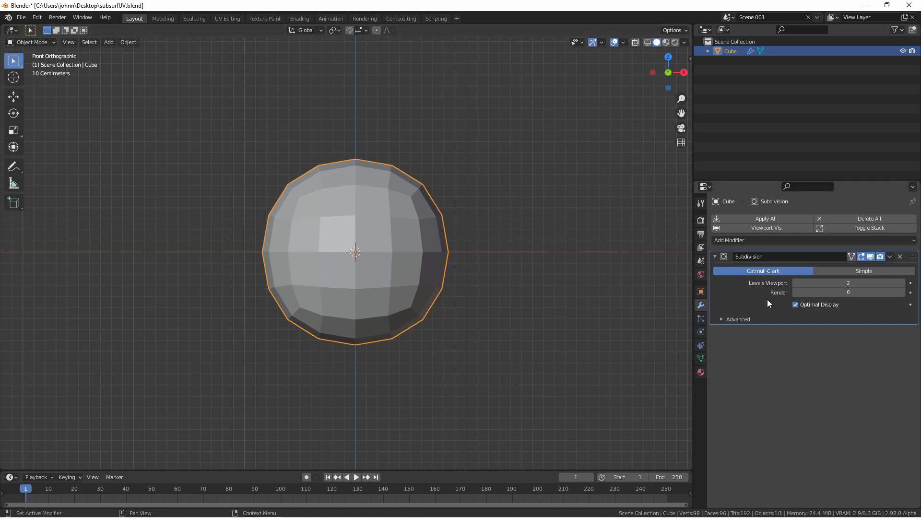
Show the cube in wireframe, disable Optimal Display and raise viewport levels to 6.
key(Tab)
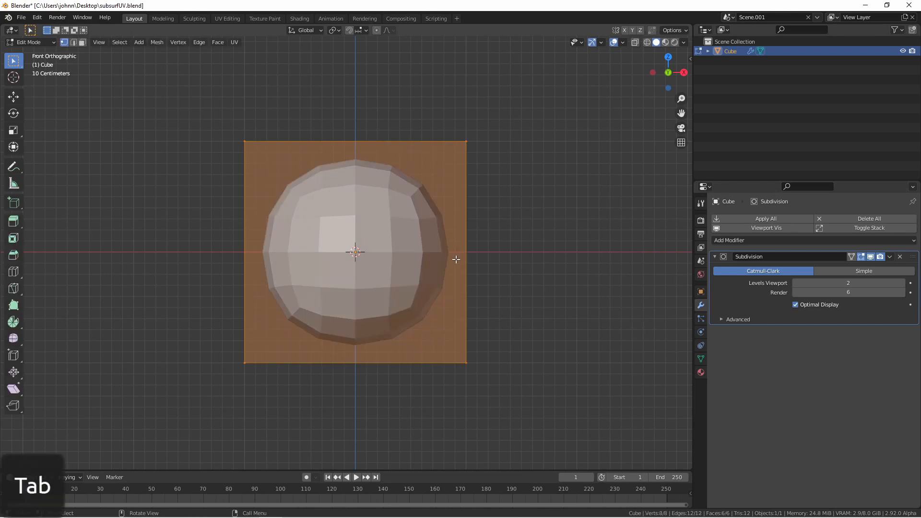
key(Tab)
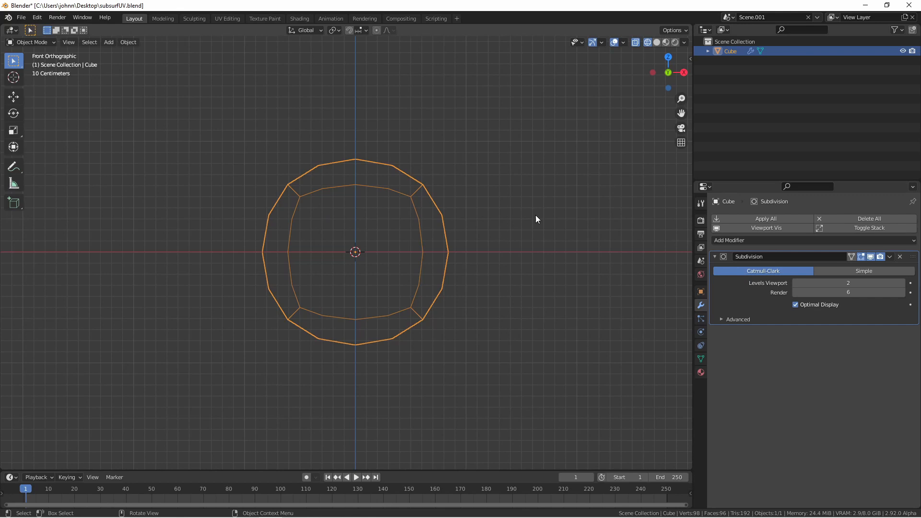
mouse_move(804, 308)
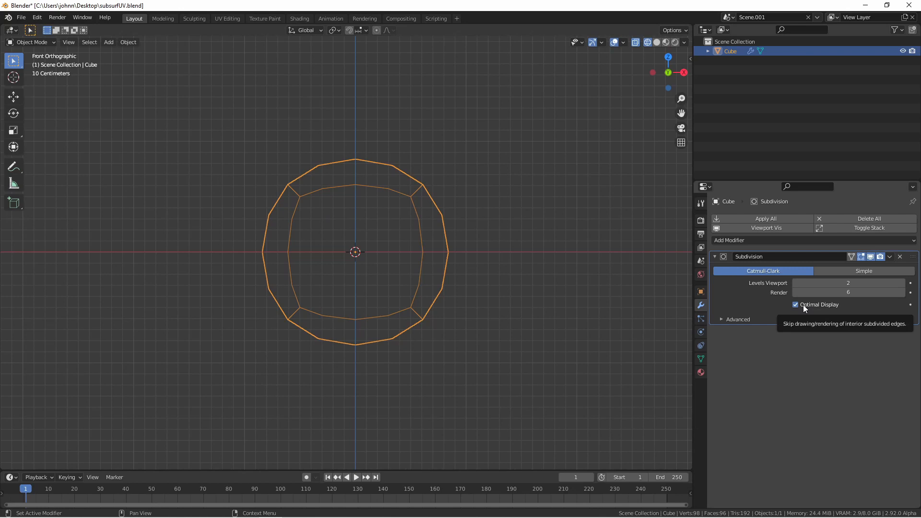
click(795, 304)
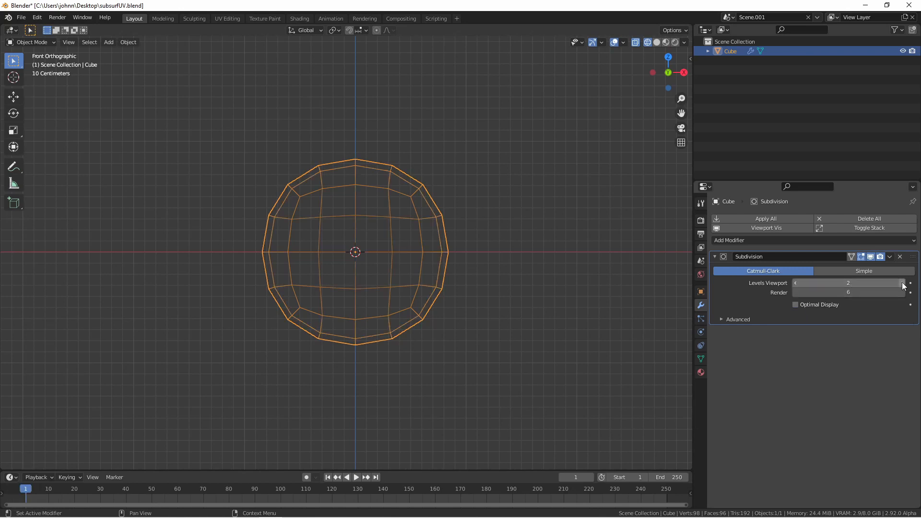
drag(847, 283, 904, 282)
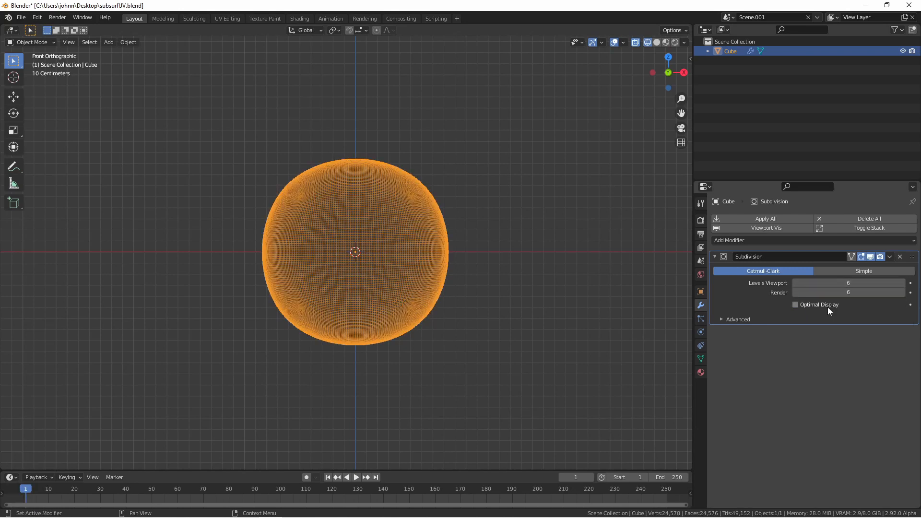
mouse_move(823, 308)
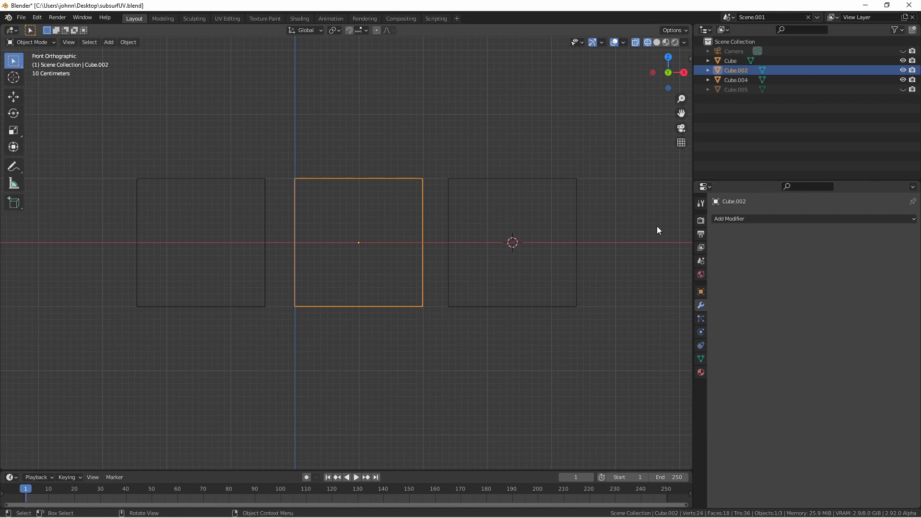
Give Cube.002 a Subdivision Surface modifier with Limit Surface off and raised viewport levels.
key(ctrl)
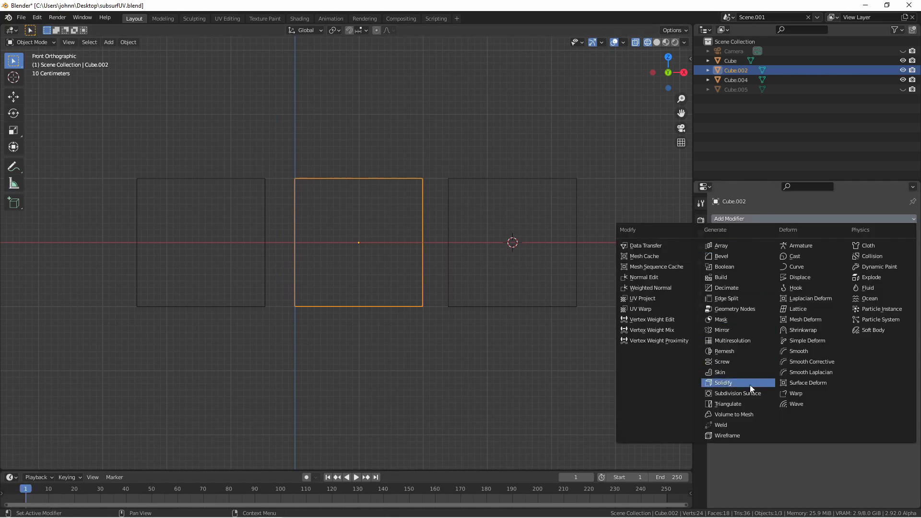
click(733, 393)
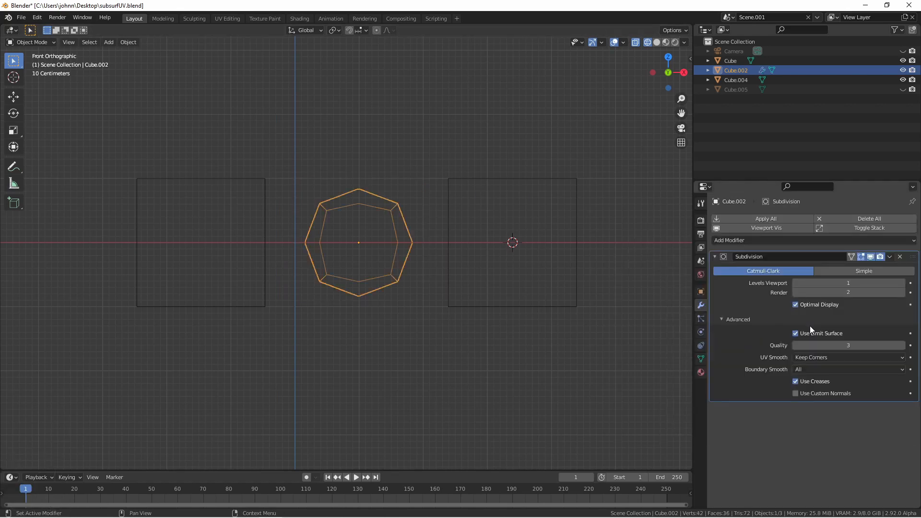
click(795, 333)
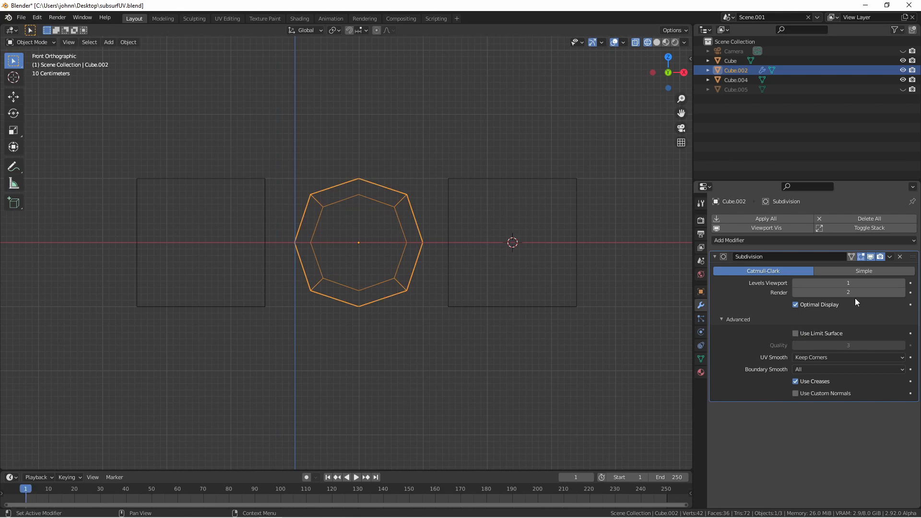
mouse_move(848, 282)
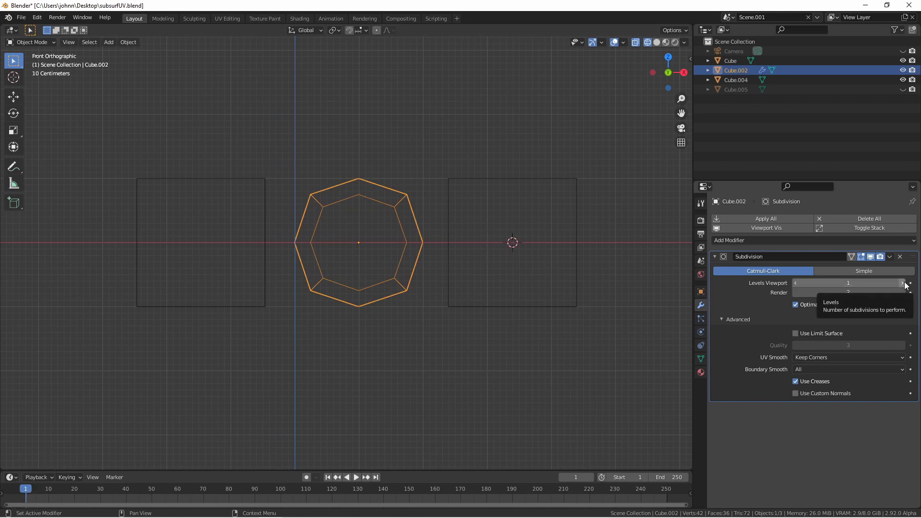
click(901, 283)
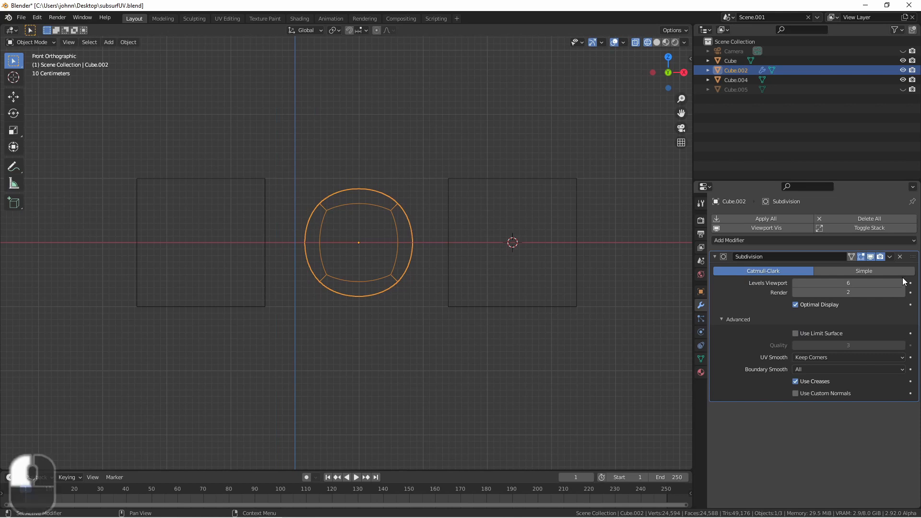
mouse_move(848, 282)
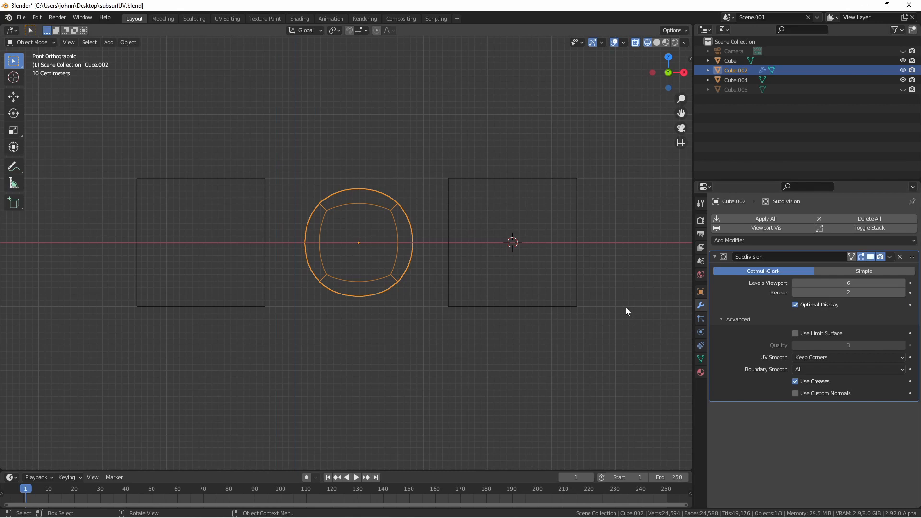
mouse_move(624, 312)
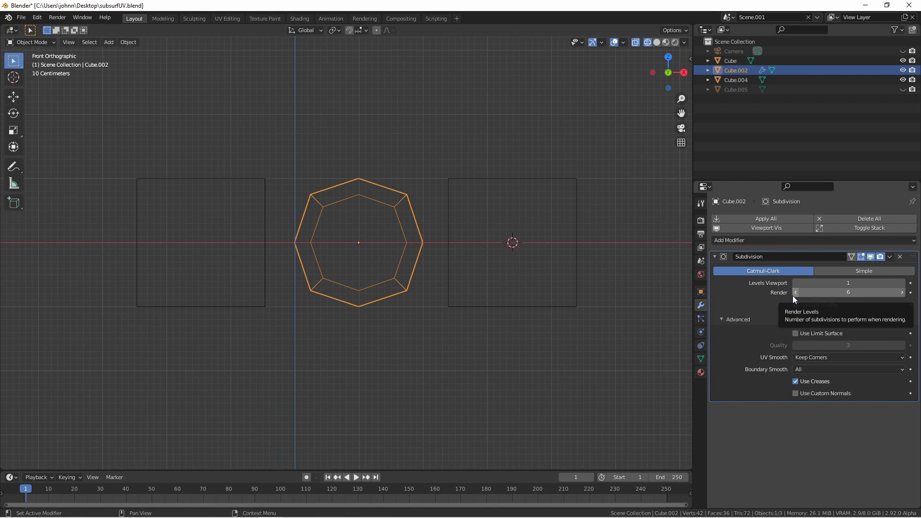
View the Render Result of the smoothed middle cube in the Rendering workspace.
click(364, 18)
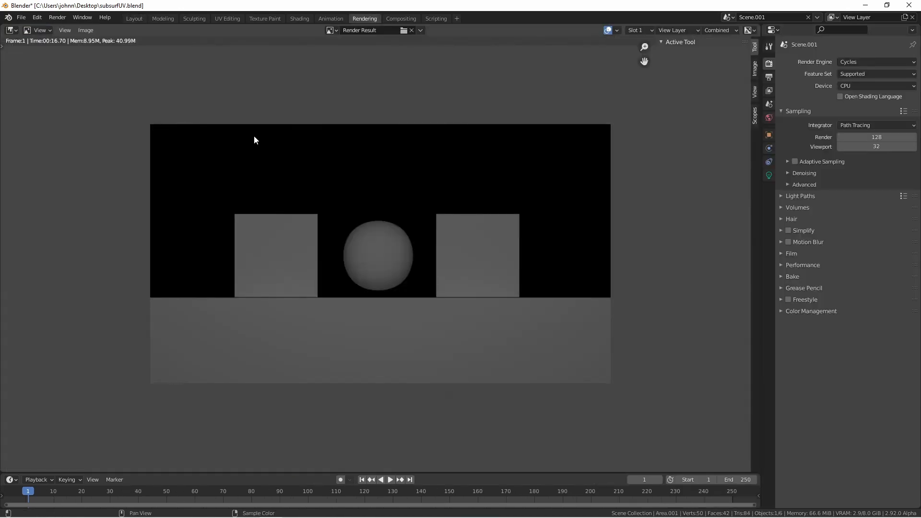
mouse_move(363, 240)
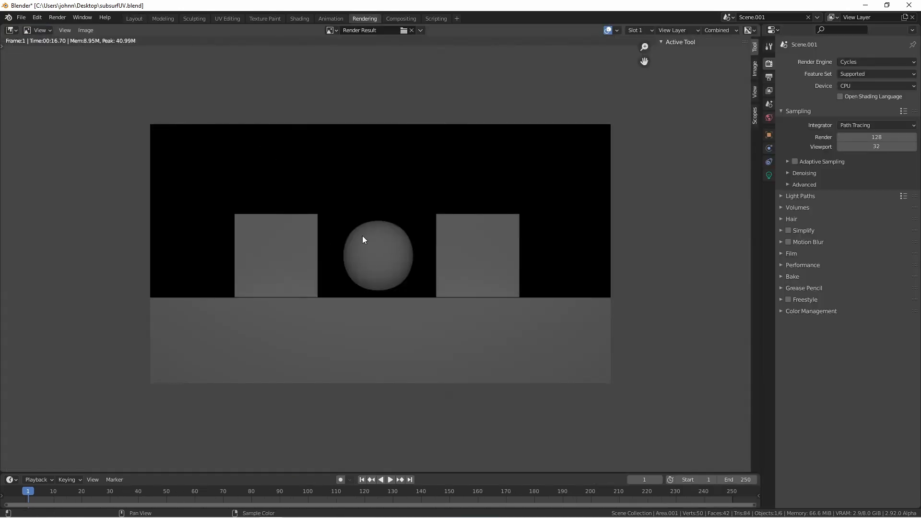
mouse_move(367, 229)
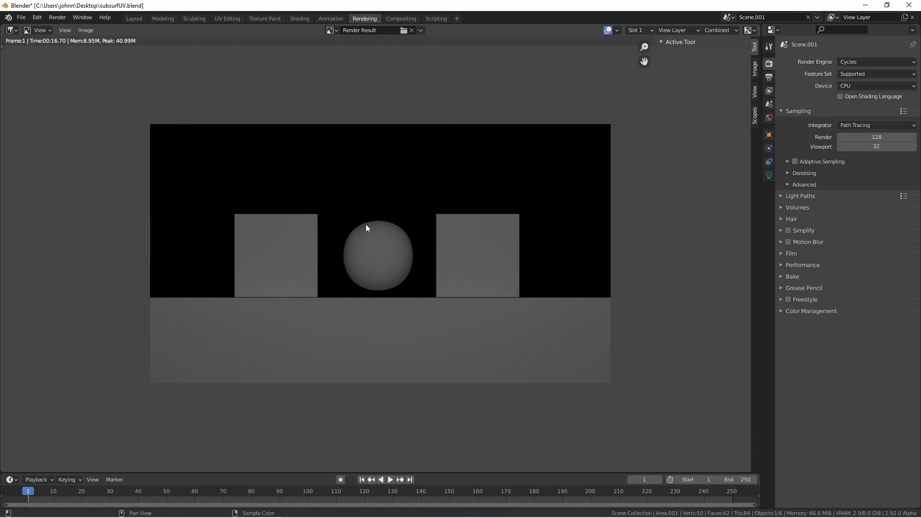
mouse_move(348, 231)
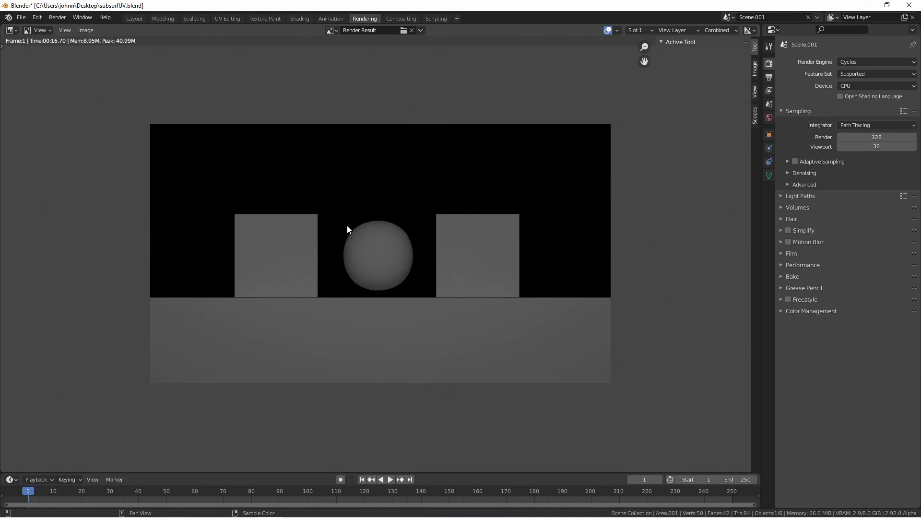
mouse_move(388, 298)
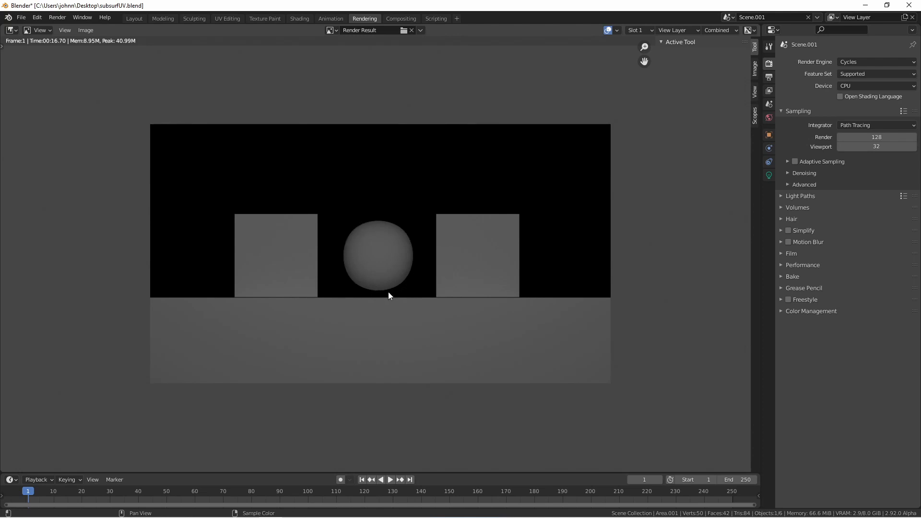
click(134, 18)
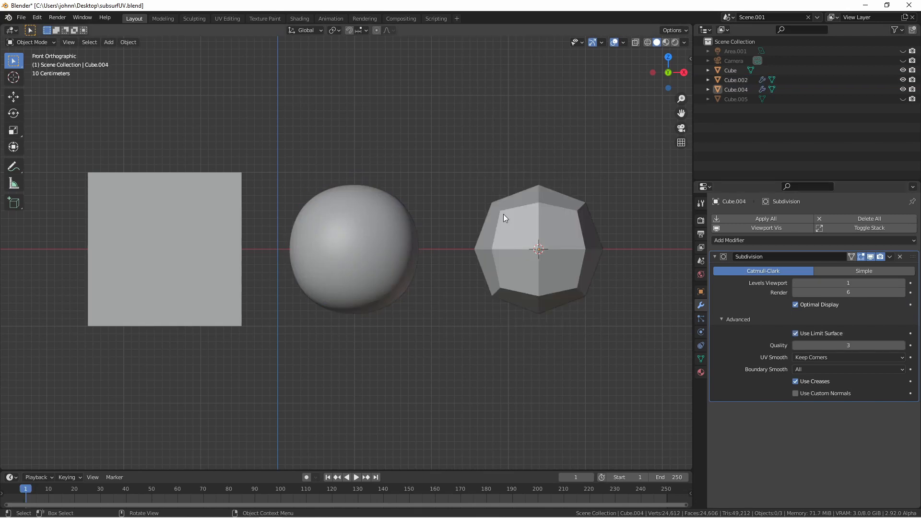
mouse_move(598, 232)
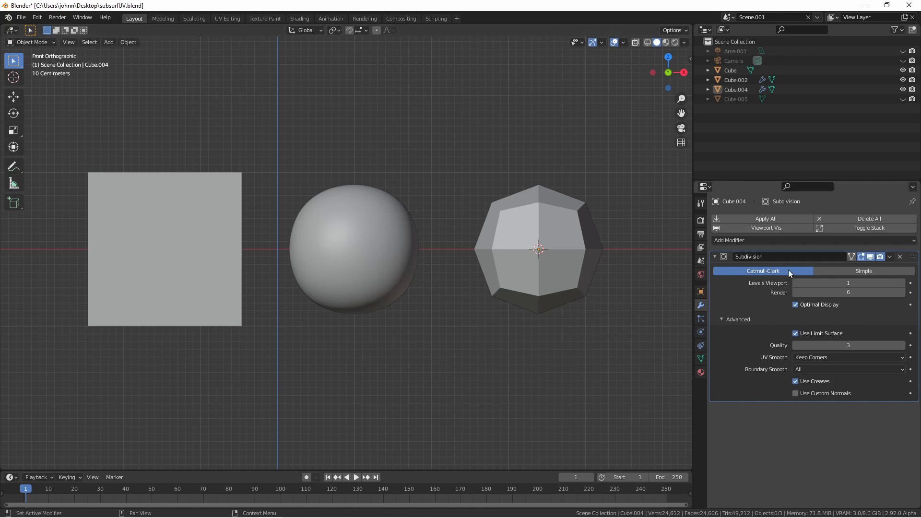
mouse_move(788, 298)
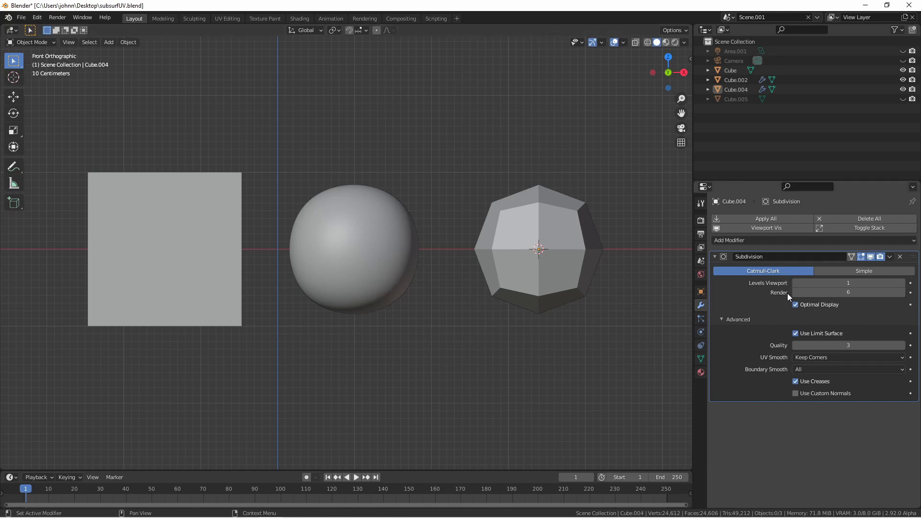
mouse_move(819, 333)
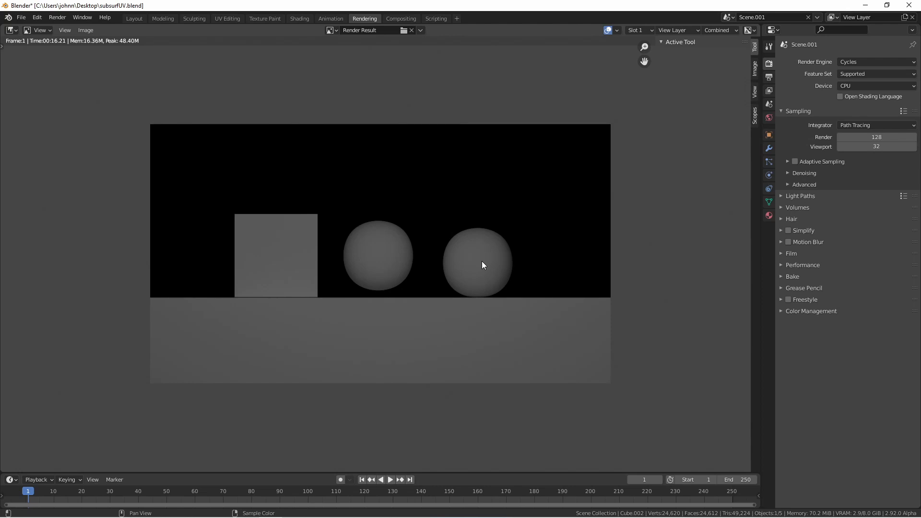
Return to Layout, then switch to the UV Editing workspace showing textured Cube.013.
click(134, 19)
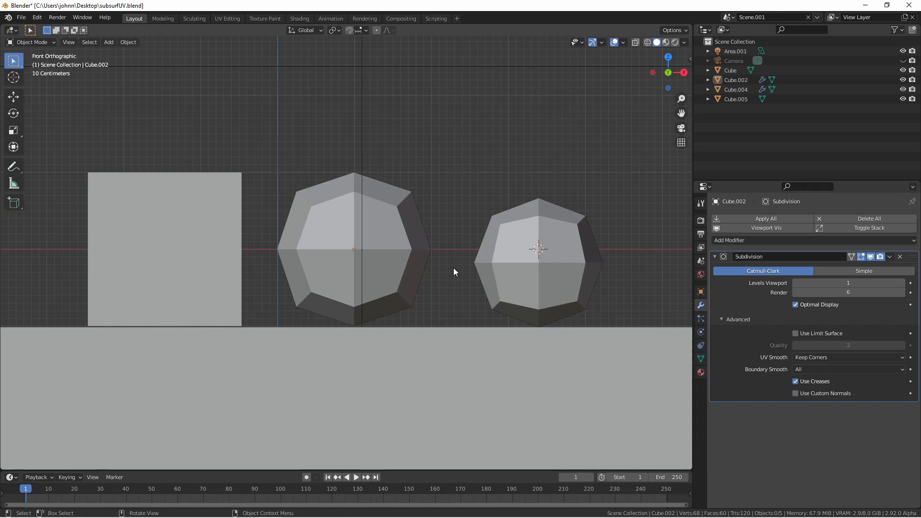
click(227, 18)
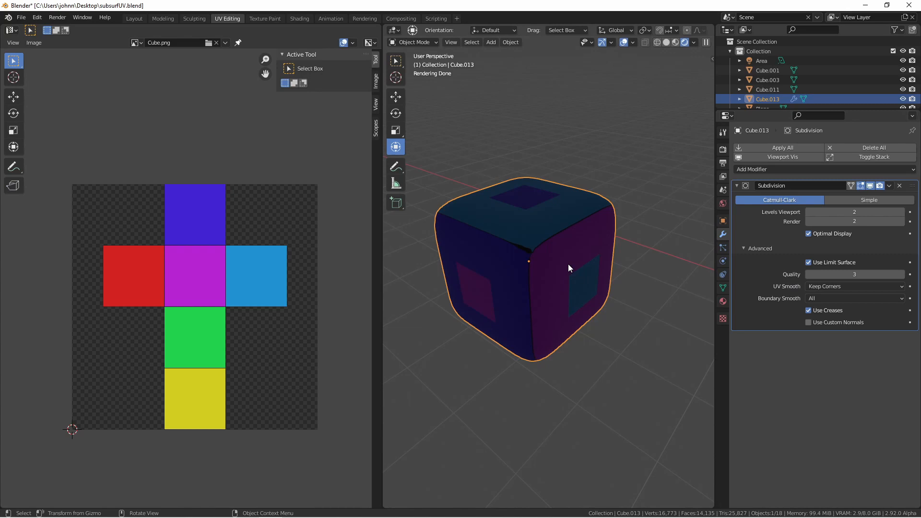
Frame Cube.013 and enter Edit Mode to display its warped UV layout.
key(Tab)
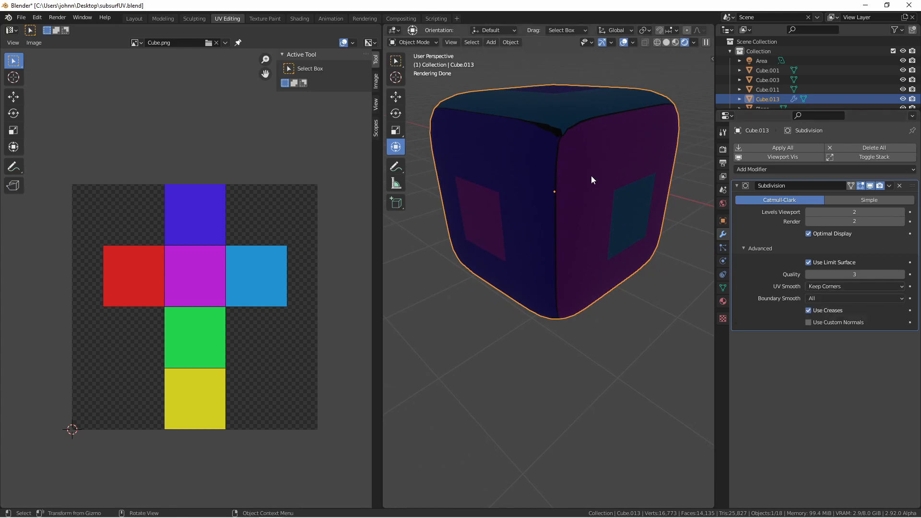
mouse_move(557, 209)
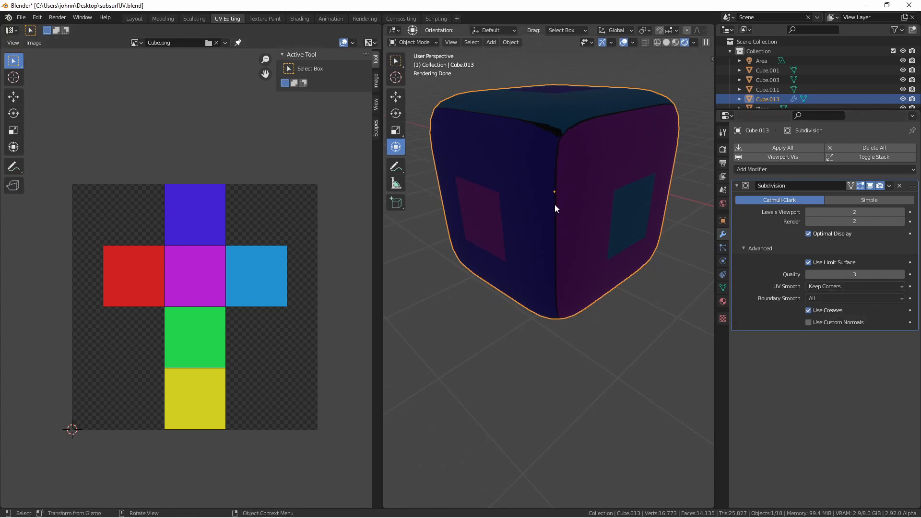
key(Tab)
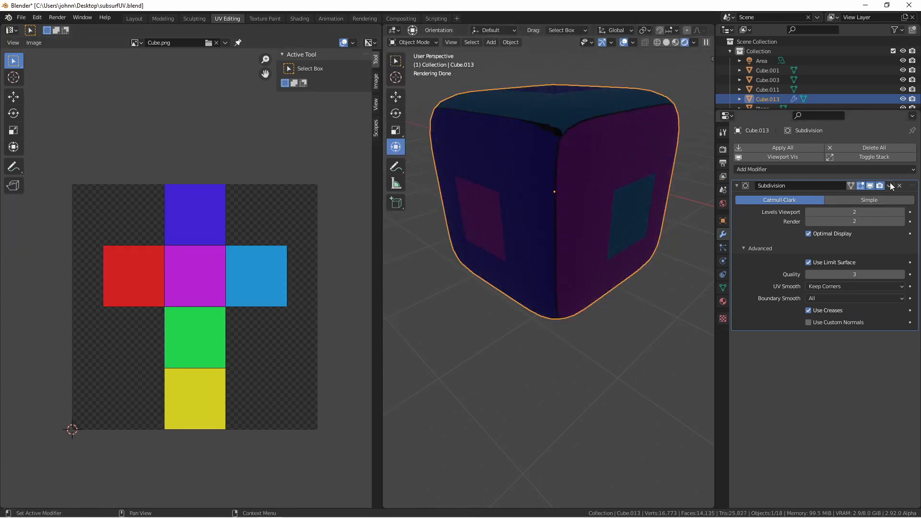
key(Tab)
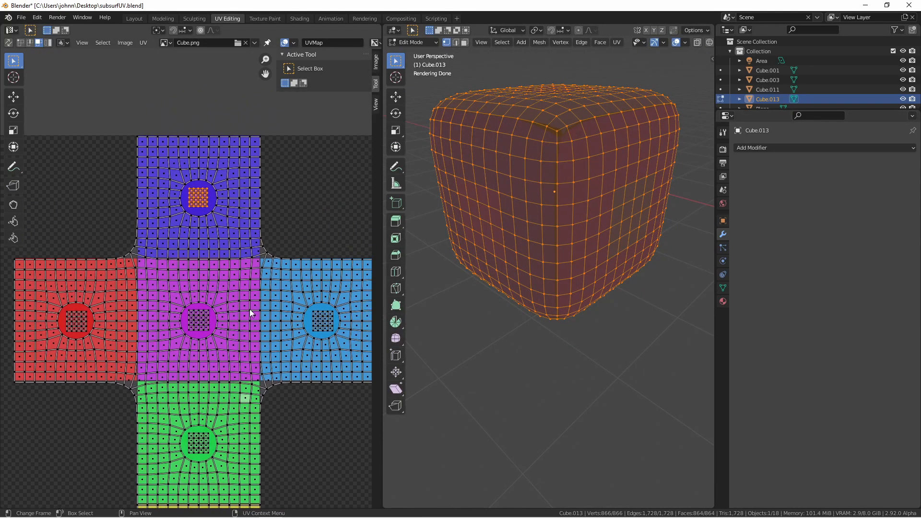
mouse_move(226, 188)
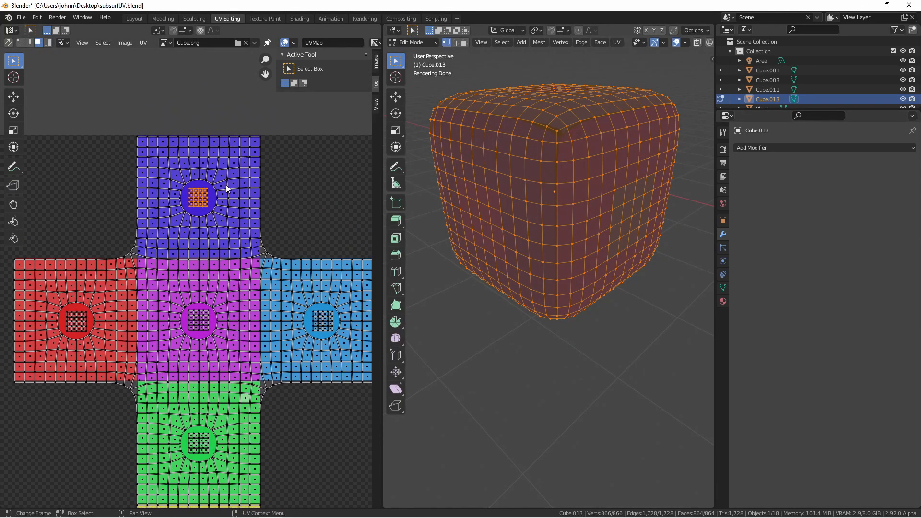
mouse_move(208, 194)
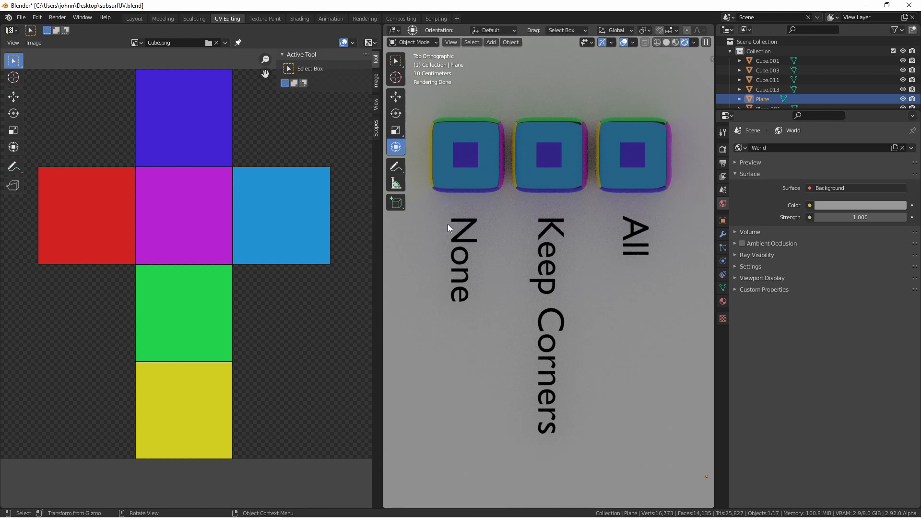
mouse_move(477, 198)
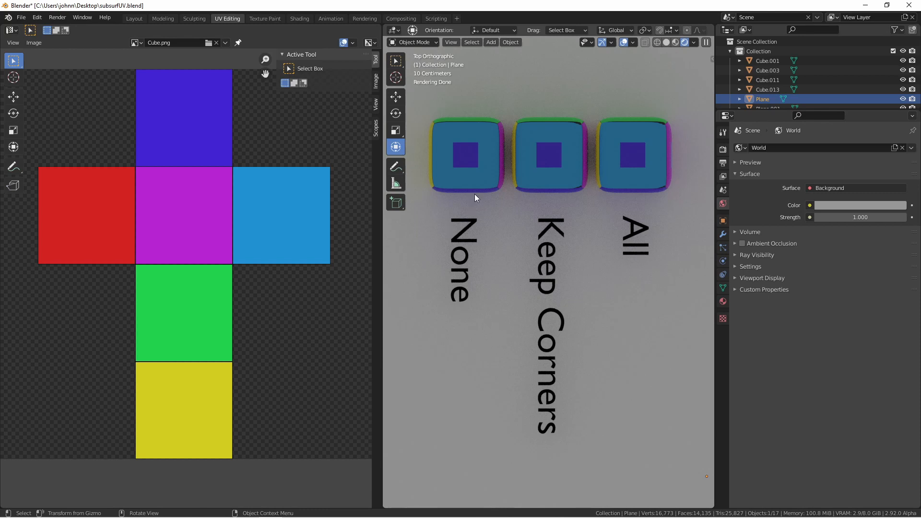
mouse_move(546, 157)
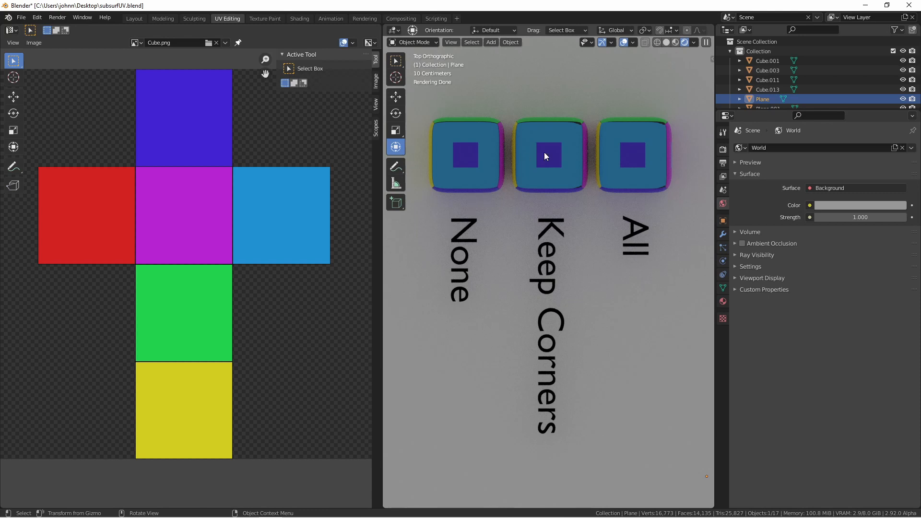
mouse_move(561, 148)
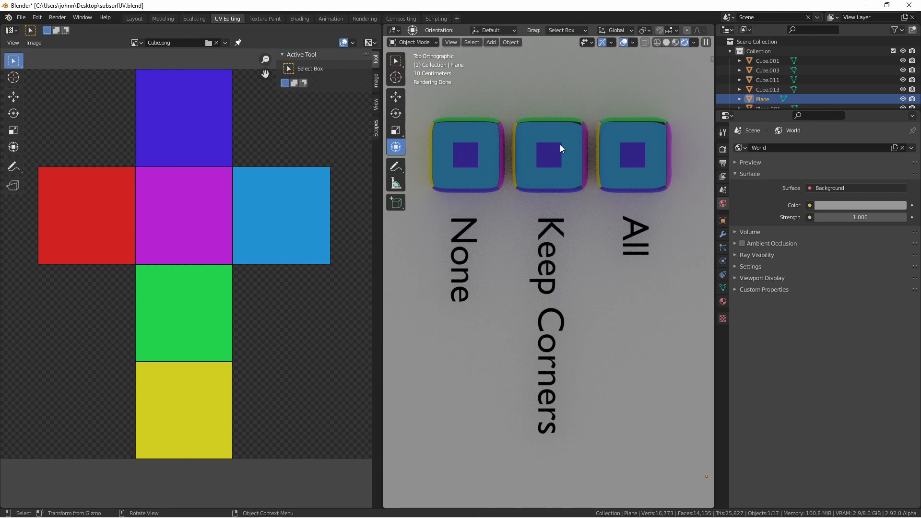
Select the cube labelled None and enter Edit Mode to inspect its UVs.
click(467, 156)
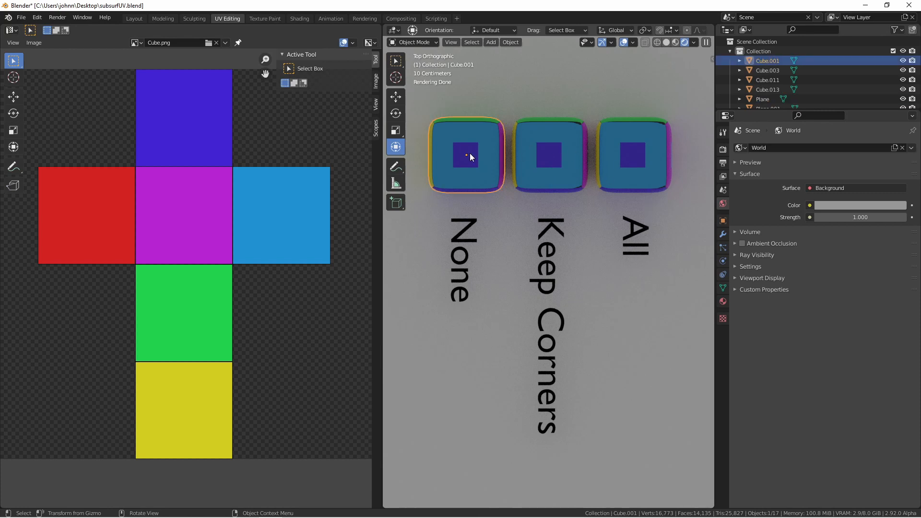
key(Tab)
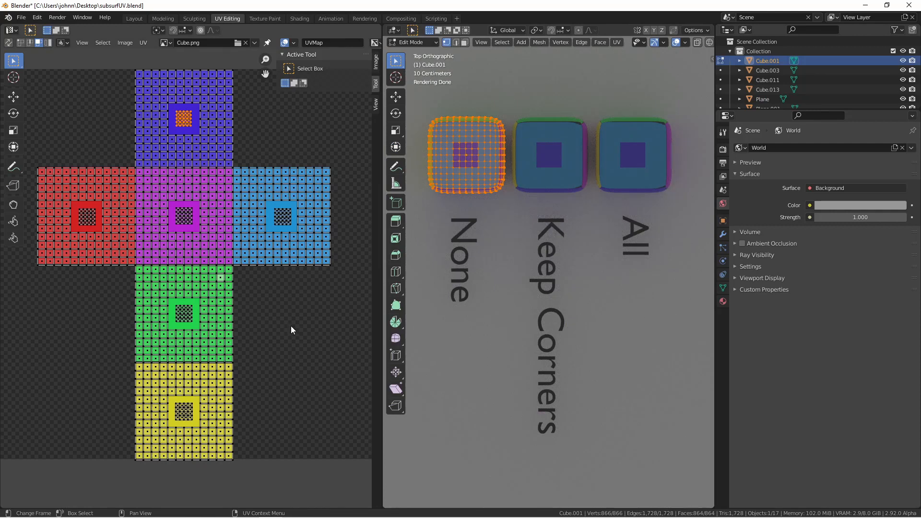
mouse_move(251, 296)
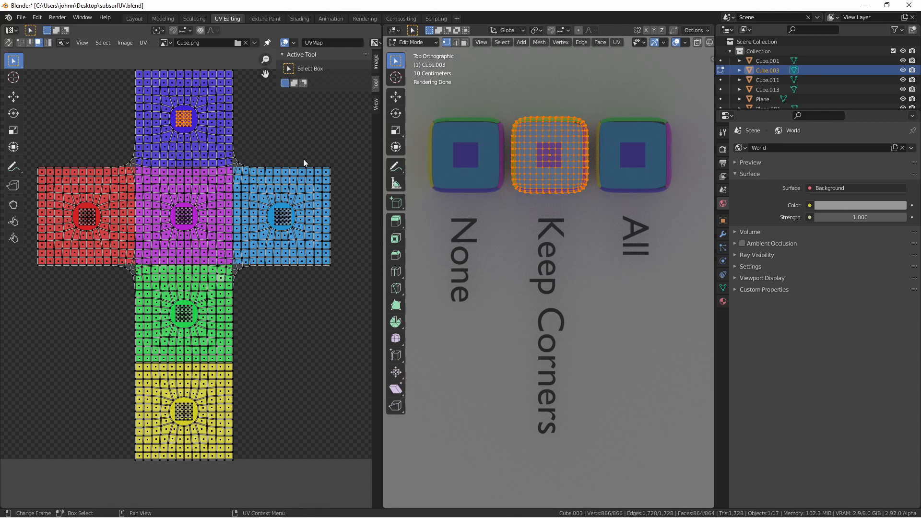
mouse_move(351, 192)
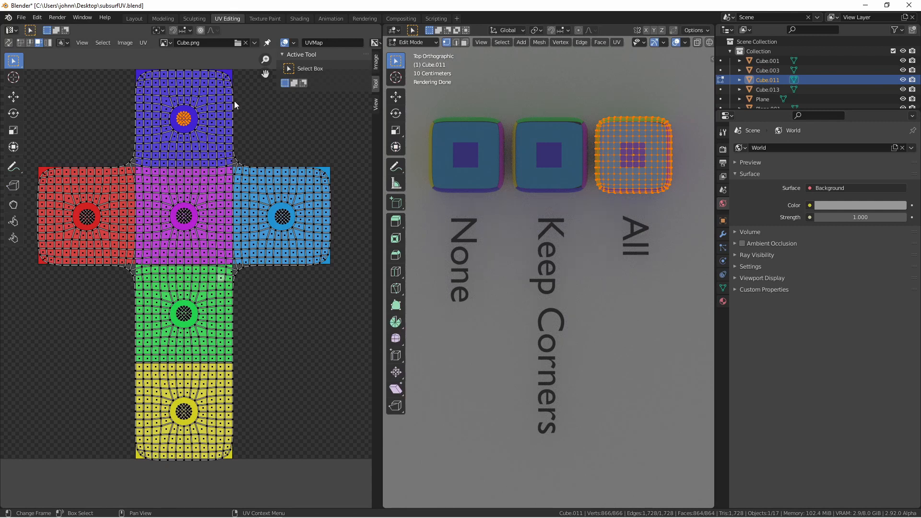
mouse_move(314, 265)
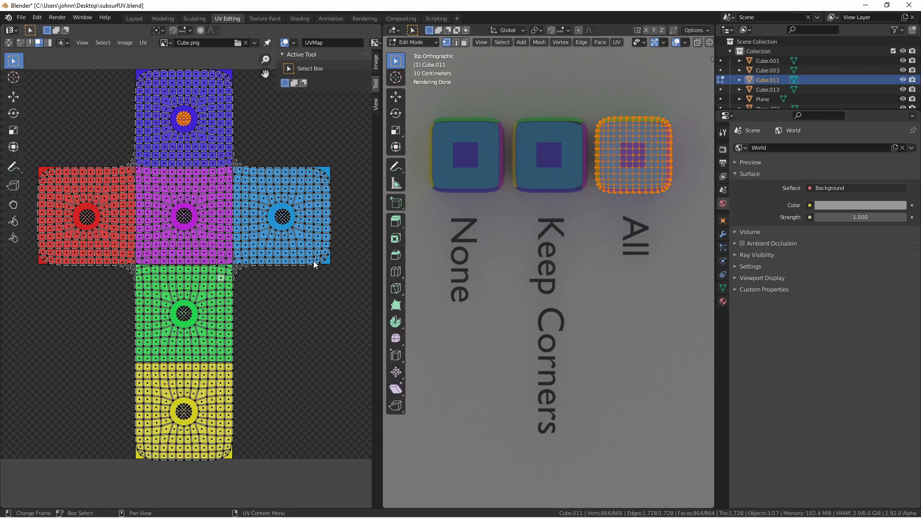
mouse_move(332, 199)
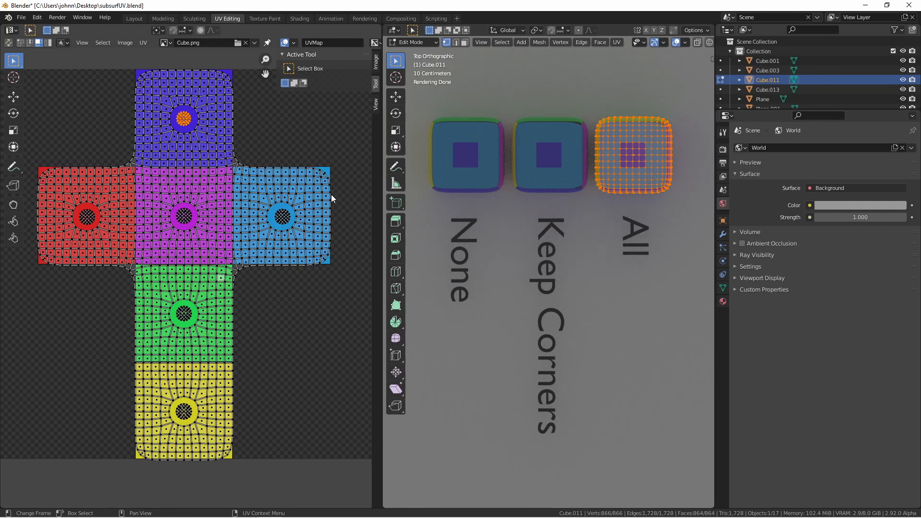
mouse_move(245, 172)
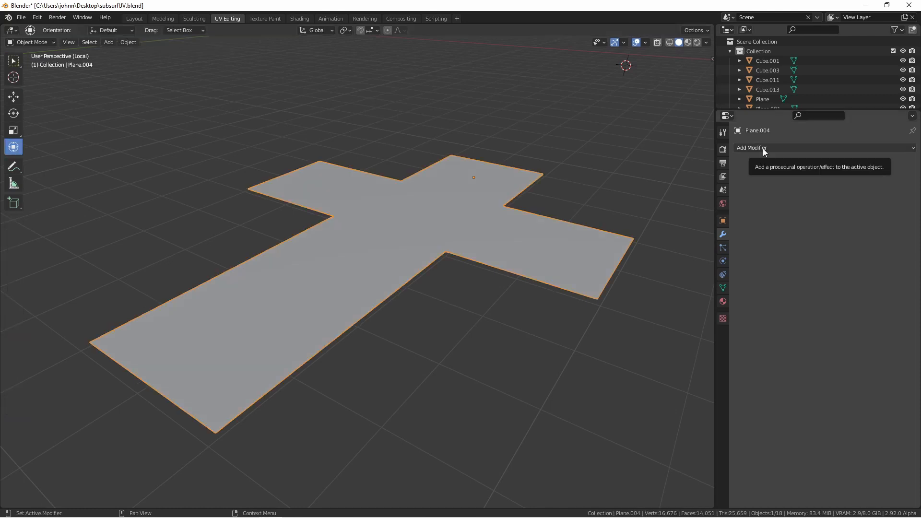
Add a Subdivision modifier to the cross plane and set Boundary Smooth to Keep Corners.
click(762, 148)
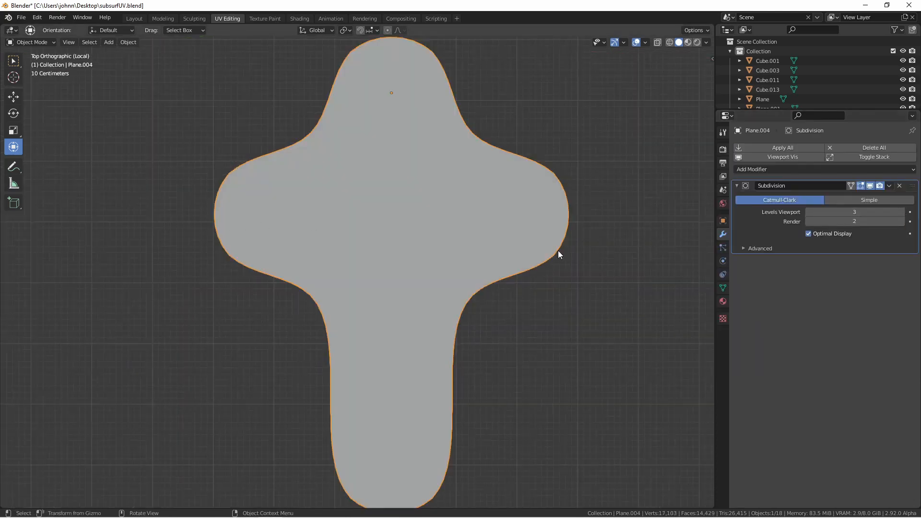
click(753, 248)
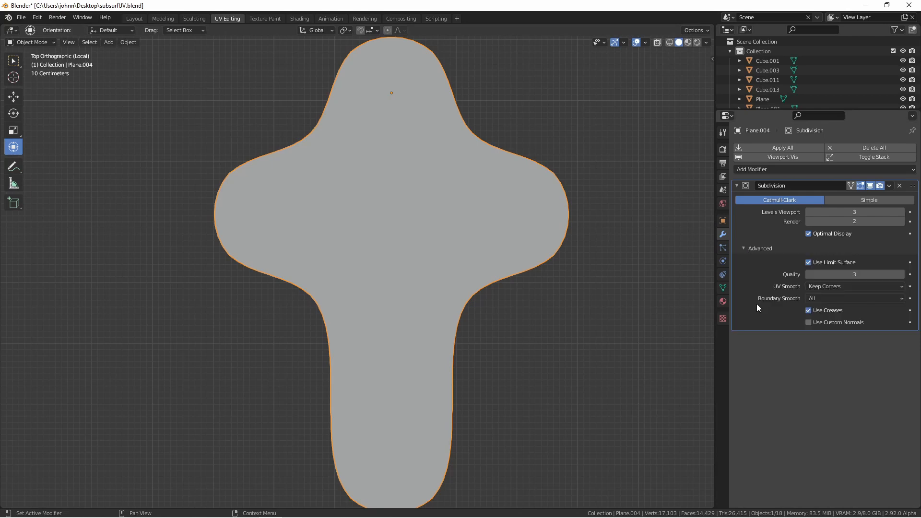
mouse_move(830, 300)
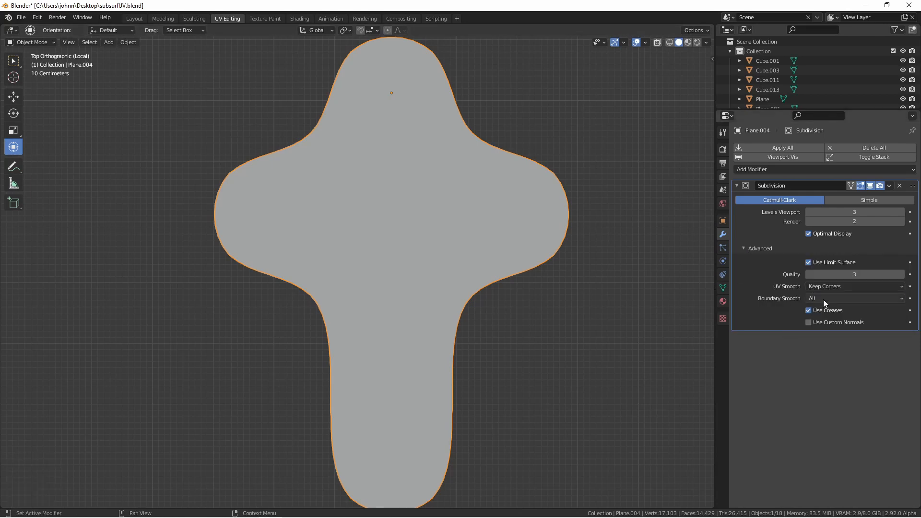
click(854, 298)
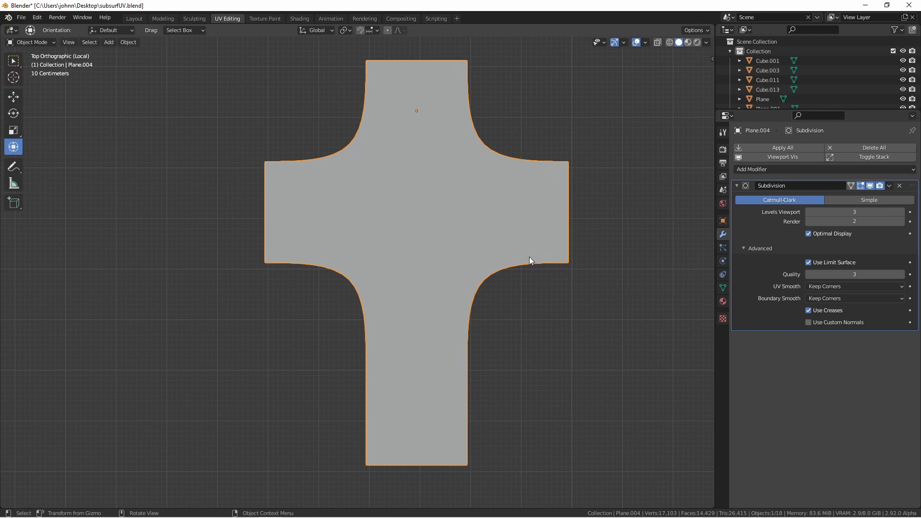
mouse_move(478, 272)
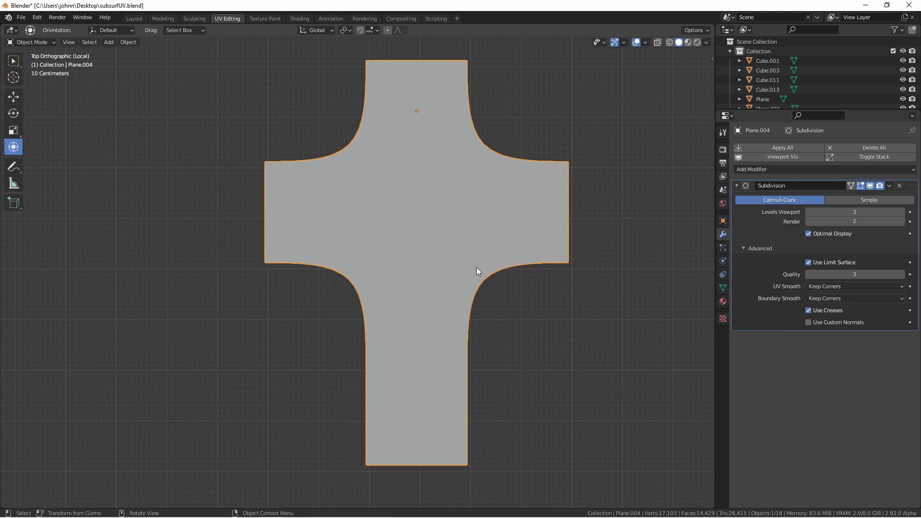
mouse_move(550, 267)
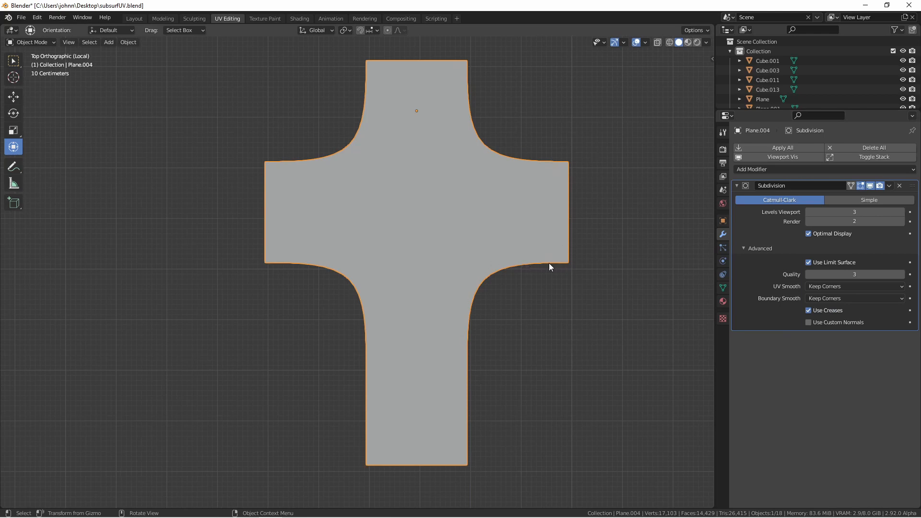
Set Boundary Smooth to All, crease the right arm's edges, and toggle Use Creases.
click(854, 298)
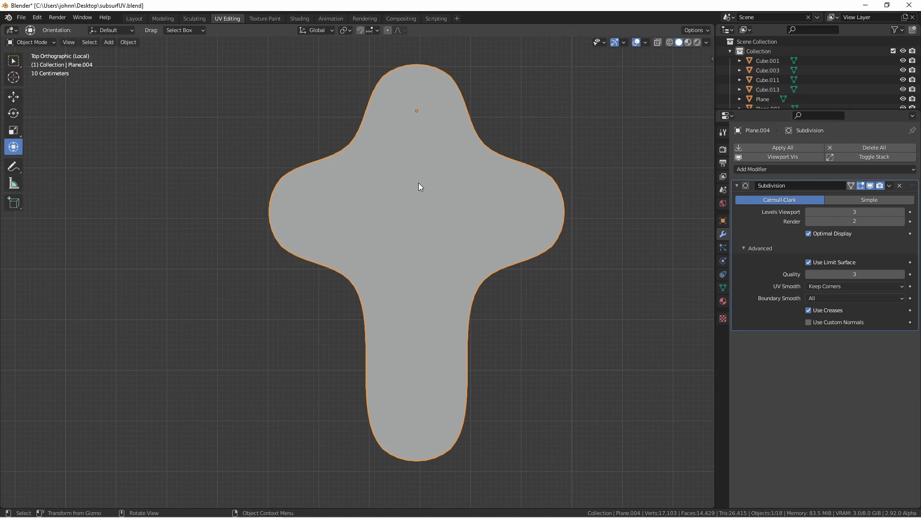
mouse_move(479, 191)
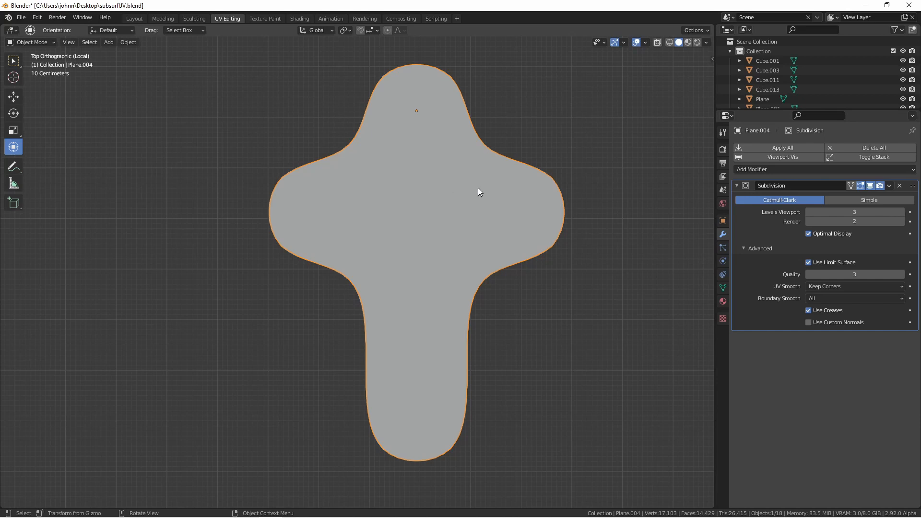
key(Tab)
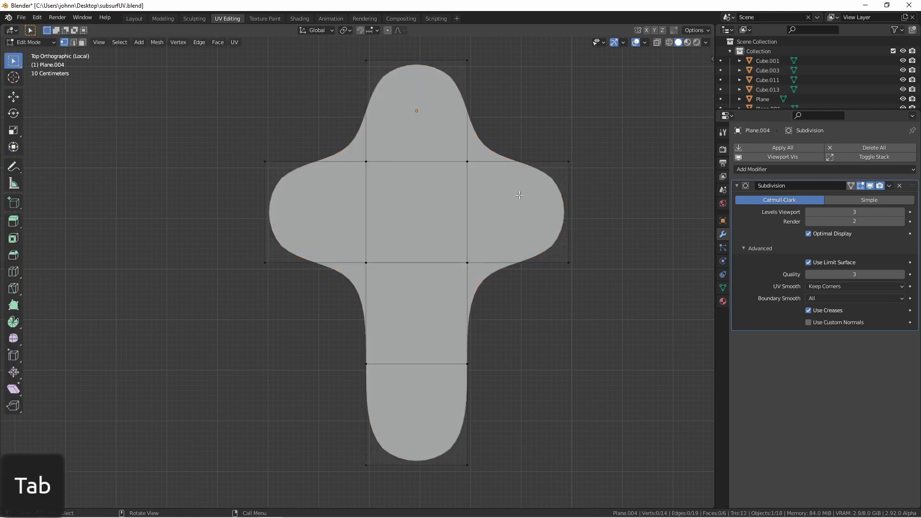
right_click(519, 195)
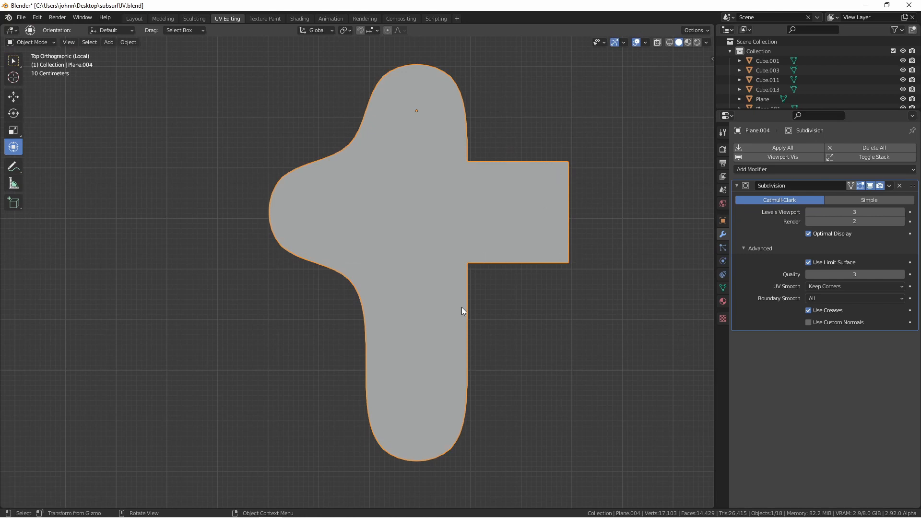
mouse_move(326, 334)
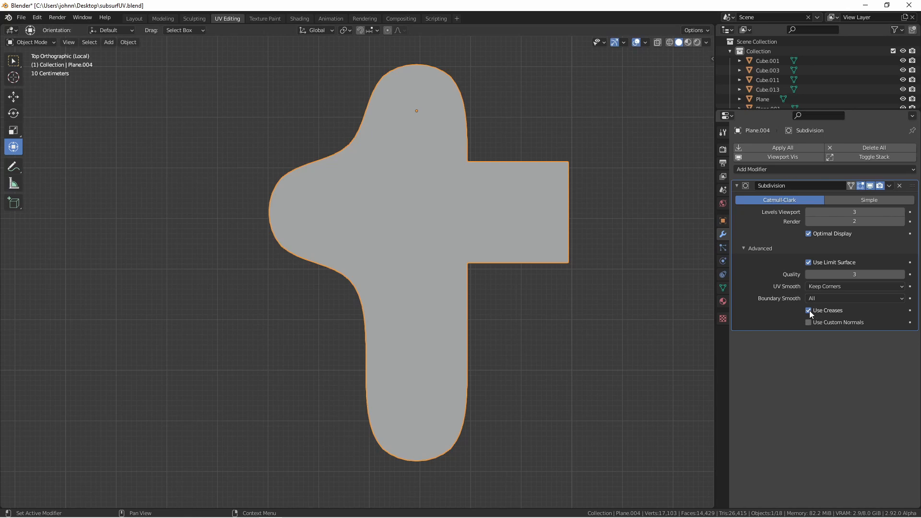
click(808, 310)
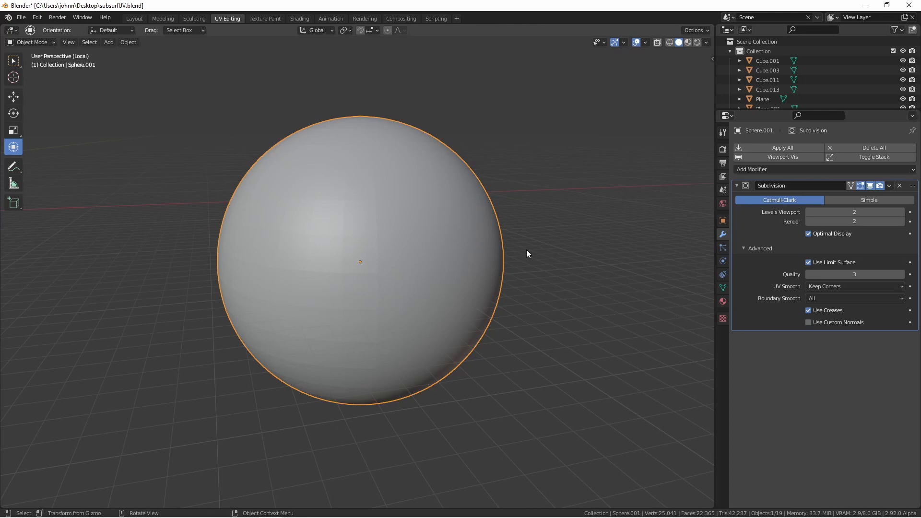
mouse_move(331, 324)
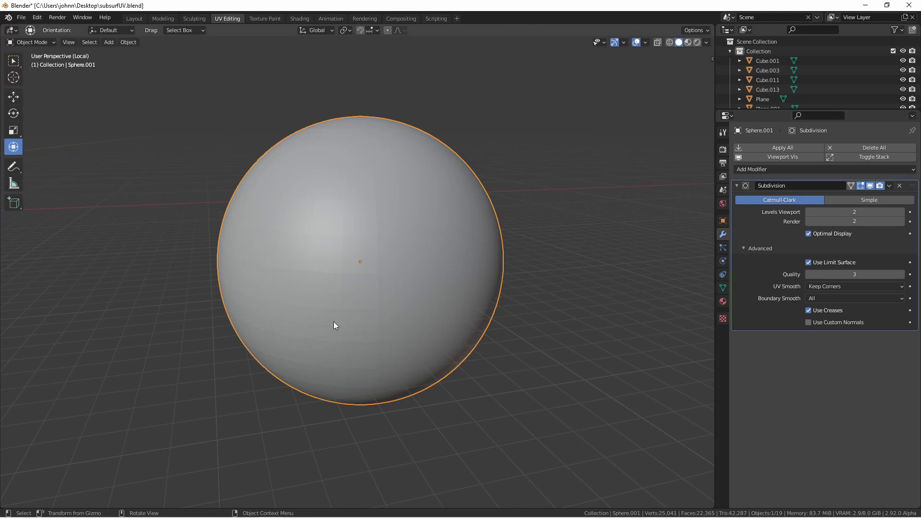
Inspect the sphere's base mesh in Edit Mode, then enable Use Custom Normals.
key(Tab)
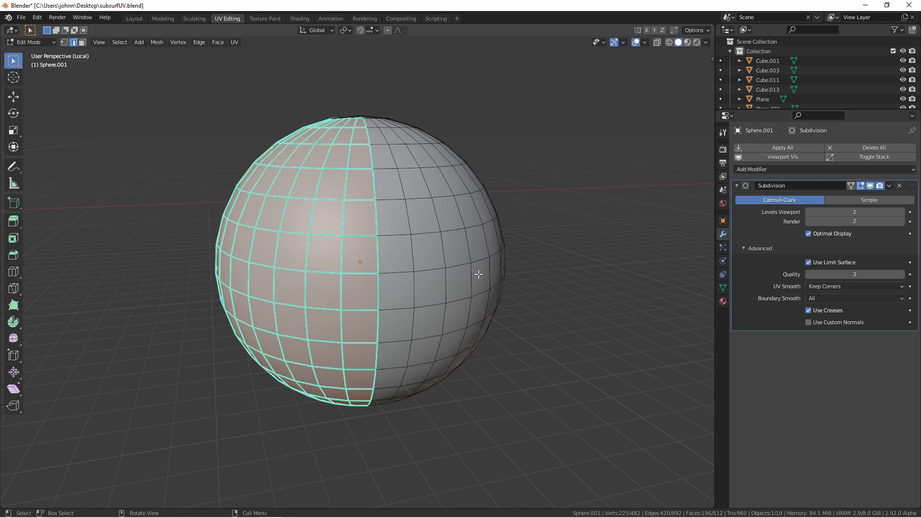
mouse_move(464, 262)
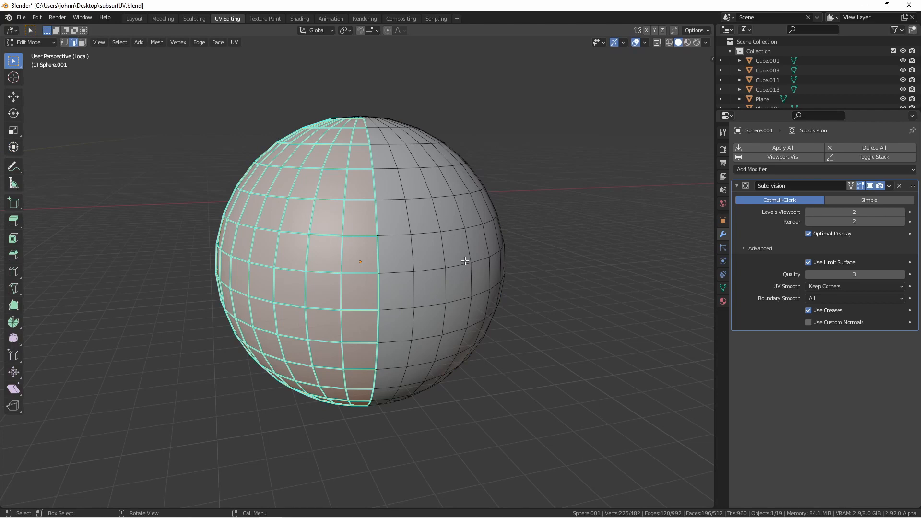
key(Tab)
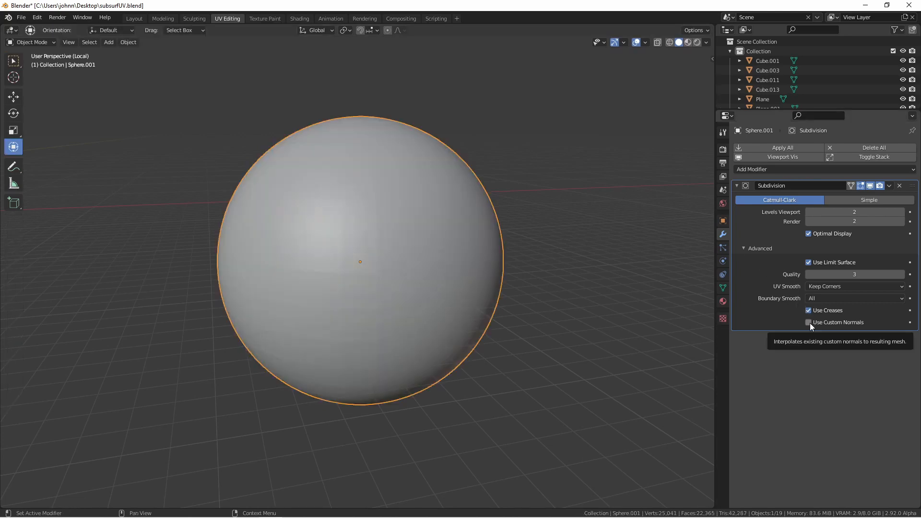
click(807, 322)
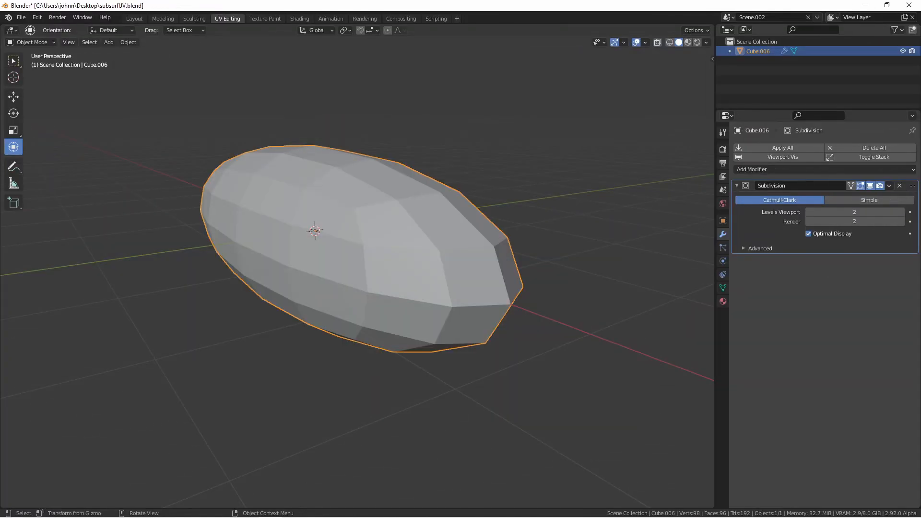
mouse_move(320, 219)
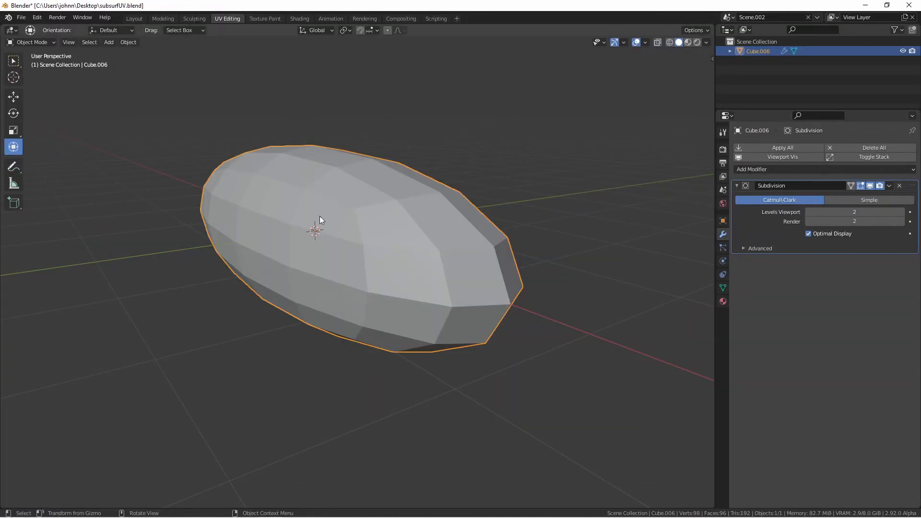
Set the box's subdivision to Simple, view it as wireframe, and adjust viewport level and Optimal Display.
click(868, 199)
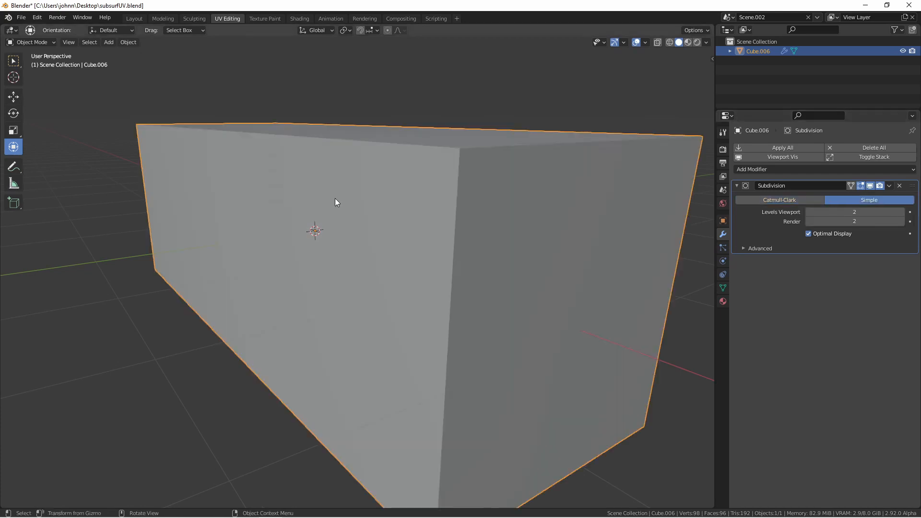
drag(337, 202, 392, 233)
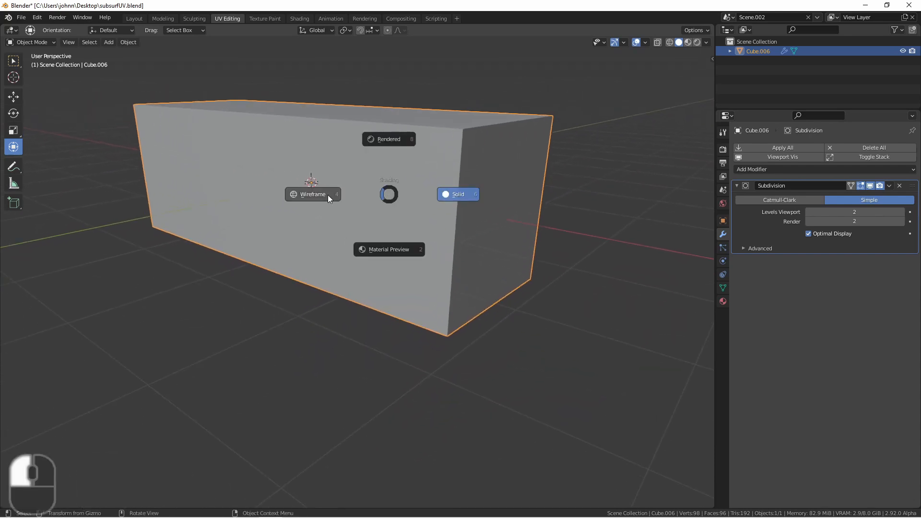
click(312, 194)
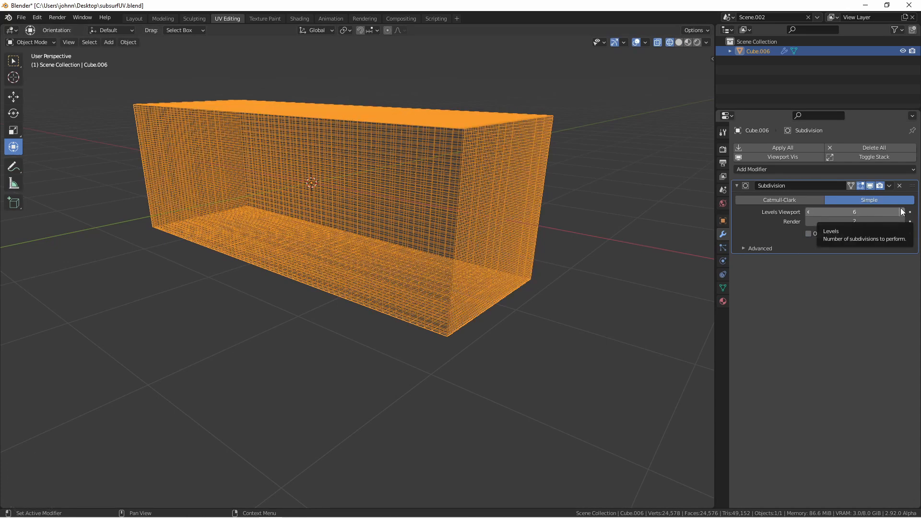
key(Tab)
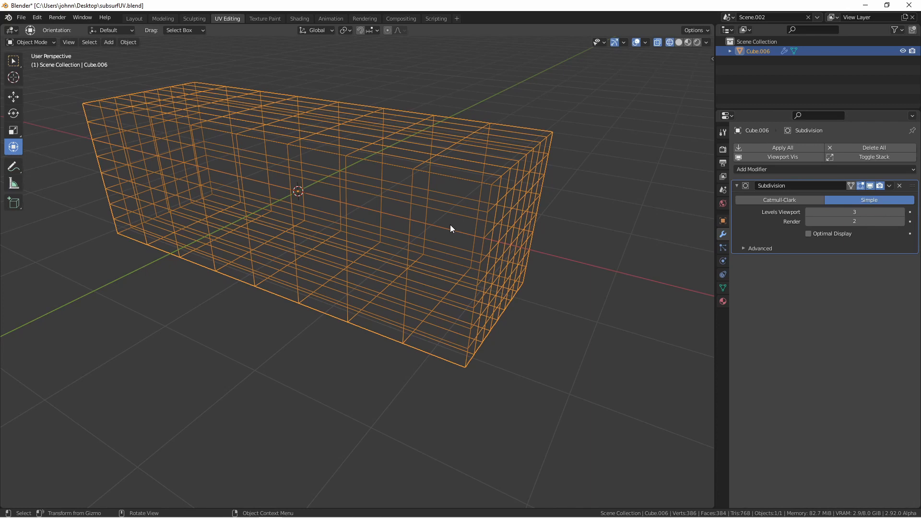
click(854, 211)
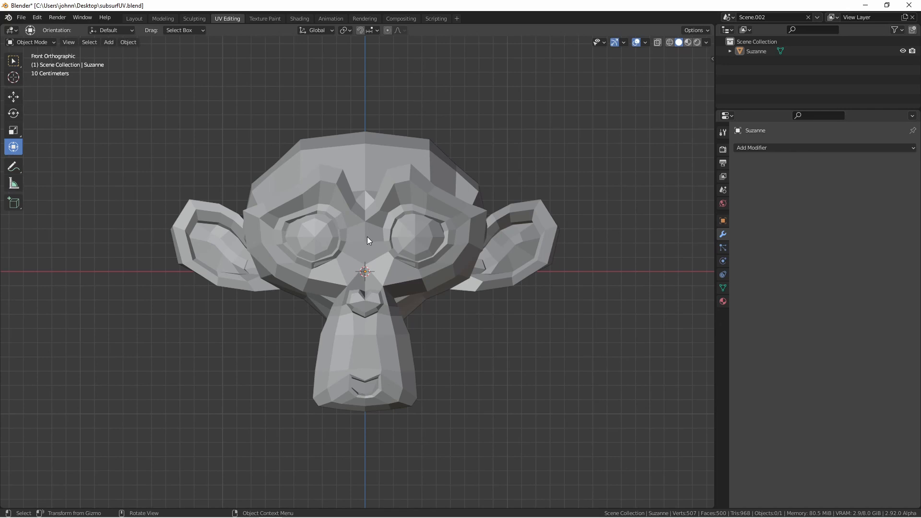
mouse_move(370, 239)
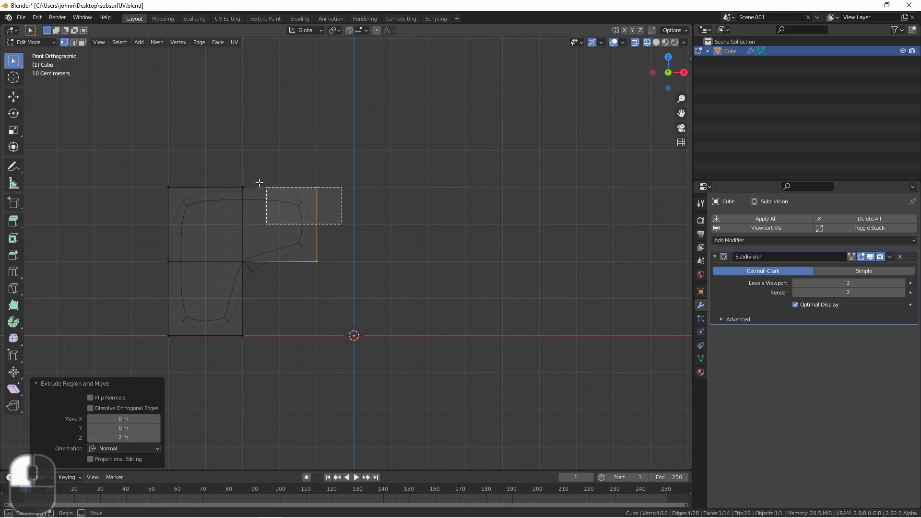
Extrude a 2 m section upward, then a 0.6 m section to the right.
drag(317, 205, 279, 141)
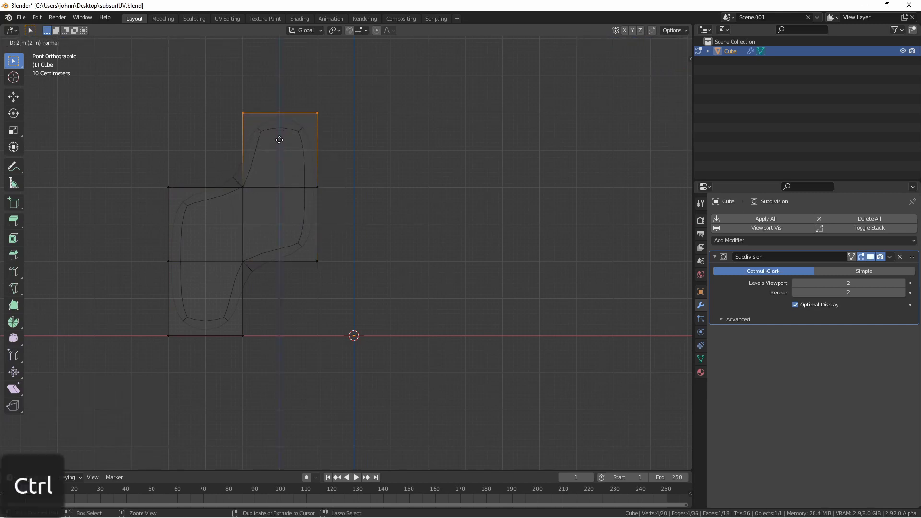
drag(279, 139, 333, 129)
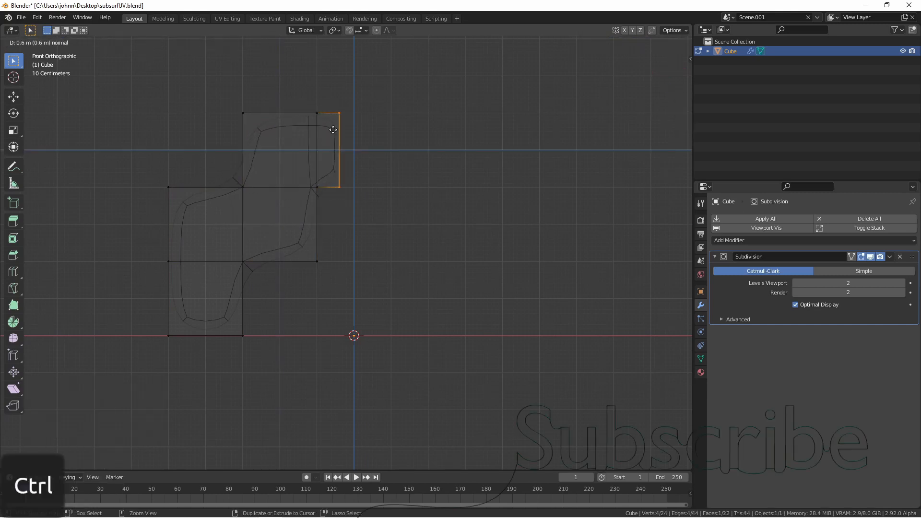